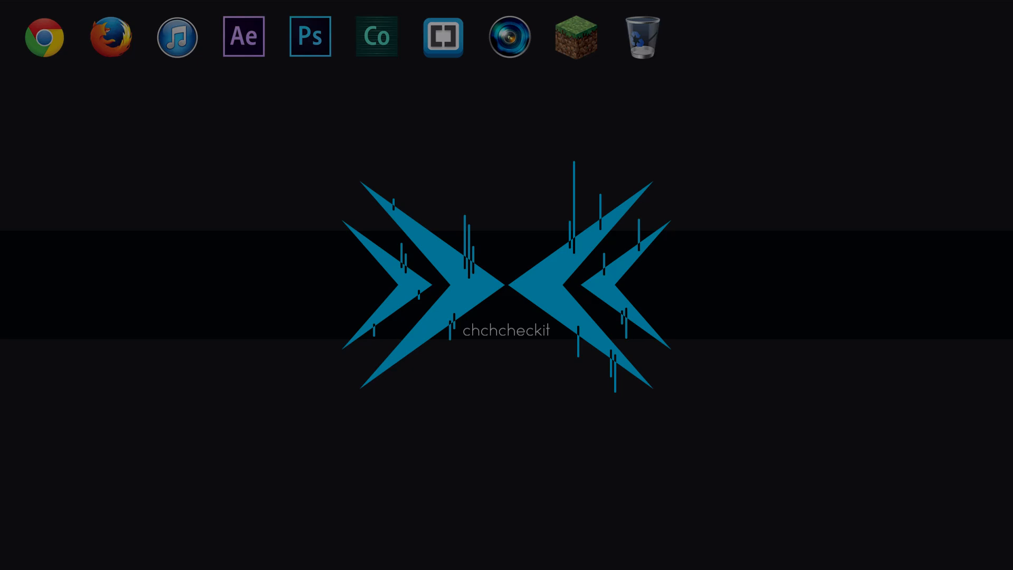
Place a vertical guide at 50% and a horizontal guide at 50% on the blank document
left_click(310, 36)
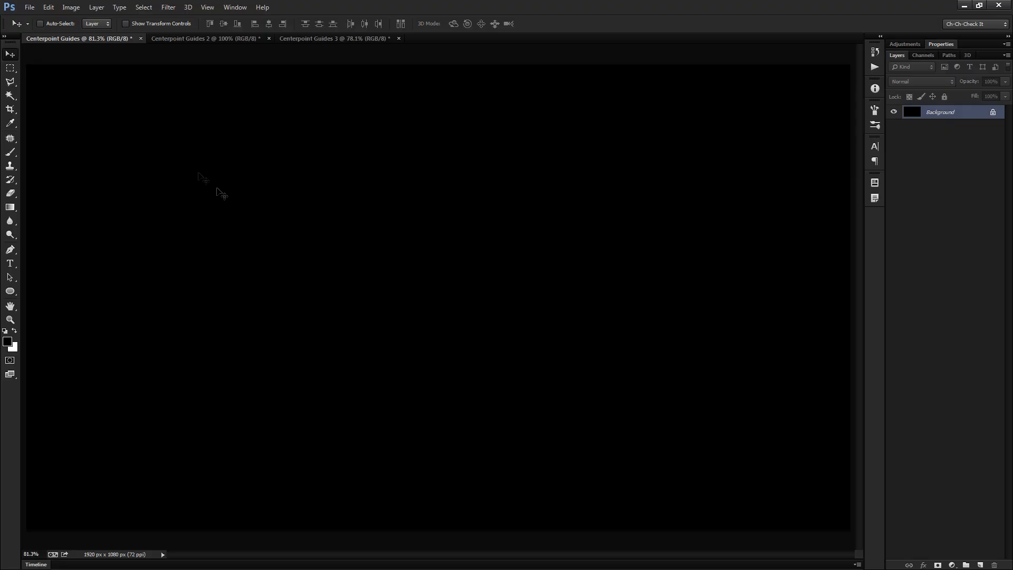
left_click(208, 8)
type("50")
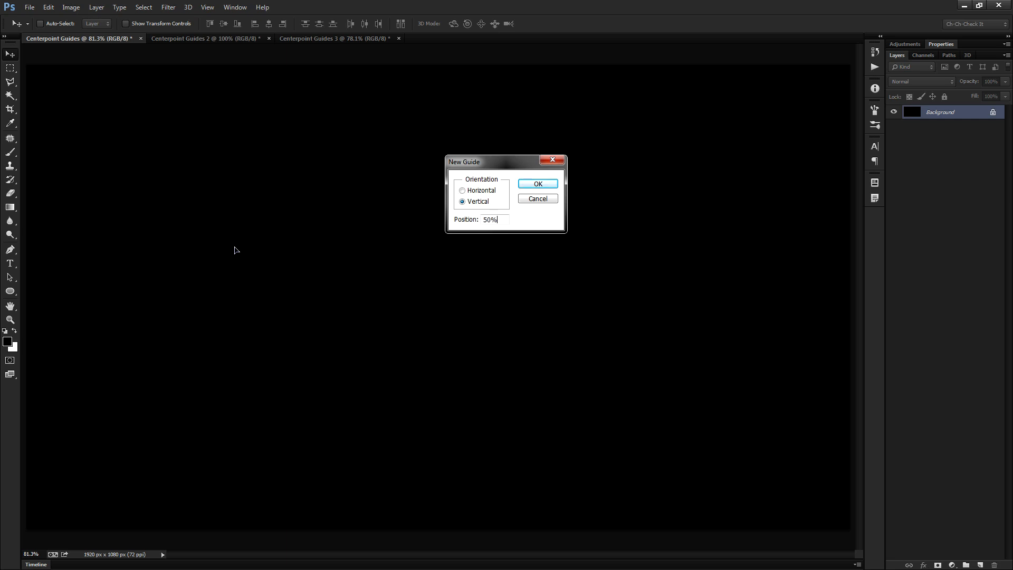
left_click(207, 7)
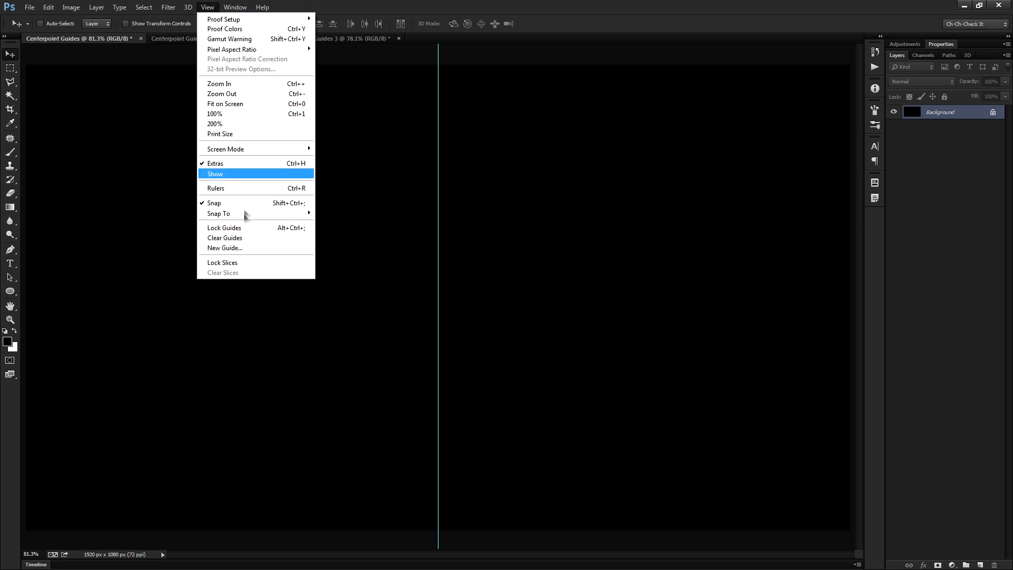
left_click(226, 246)
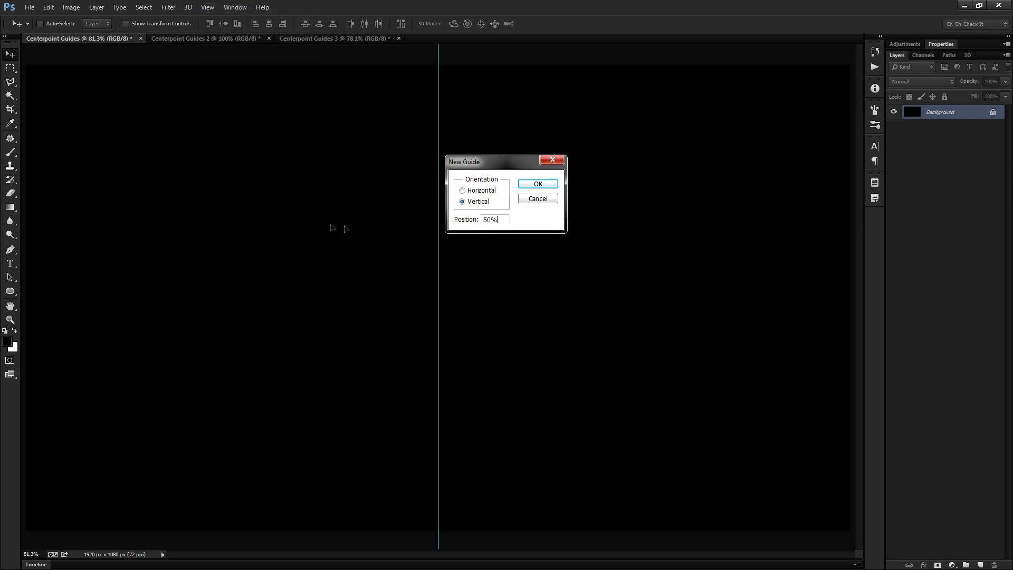
left_click(535, 184)
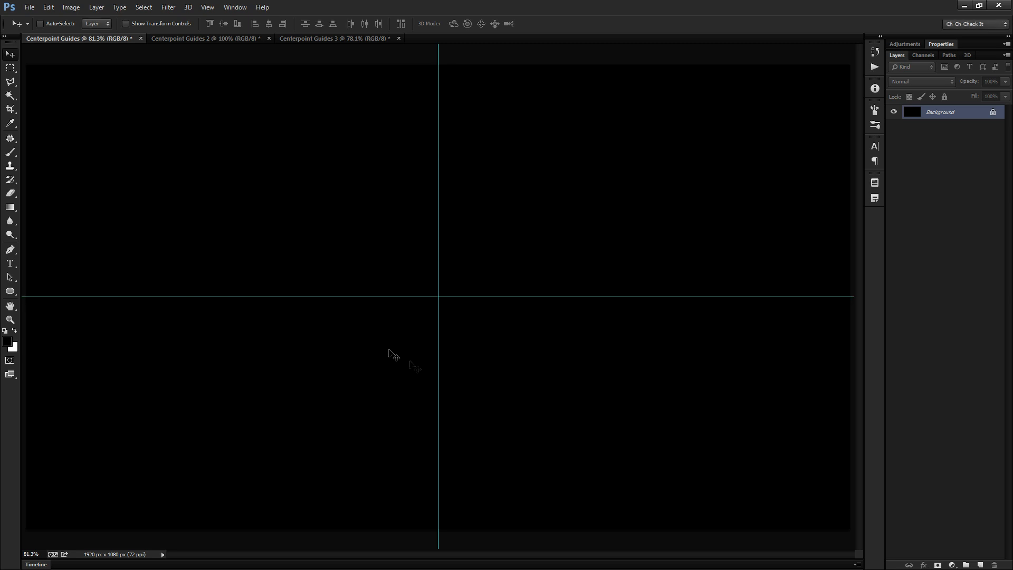
mouse_move(588, 162)
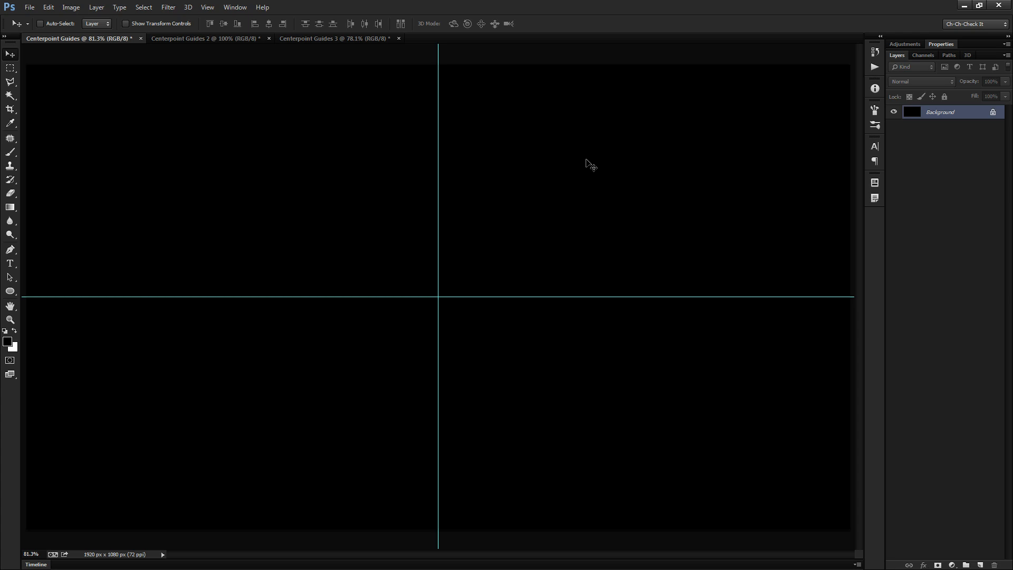
mouse_move(465, 305)
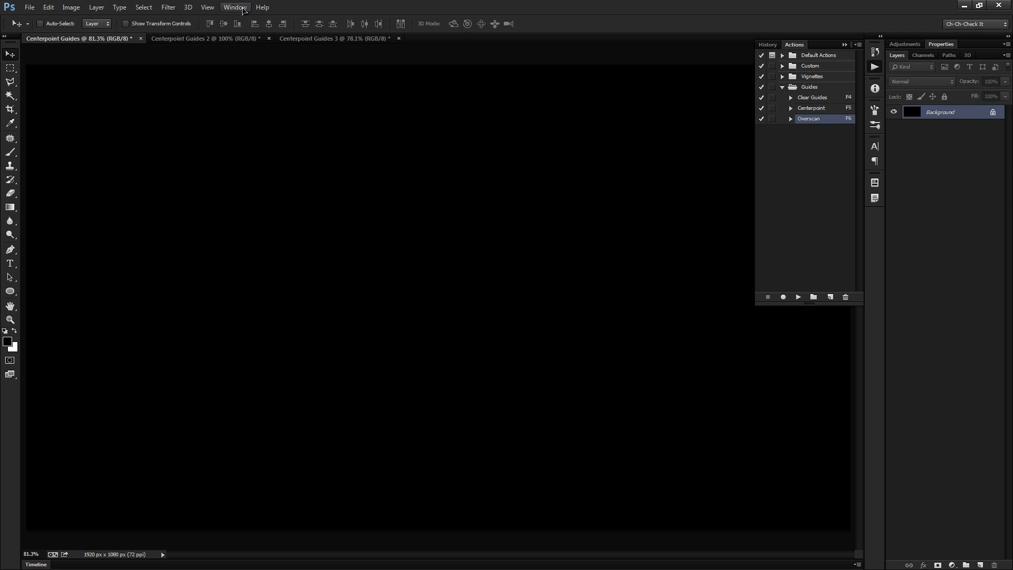
mouse_move(298, 225)
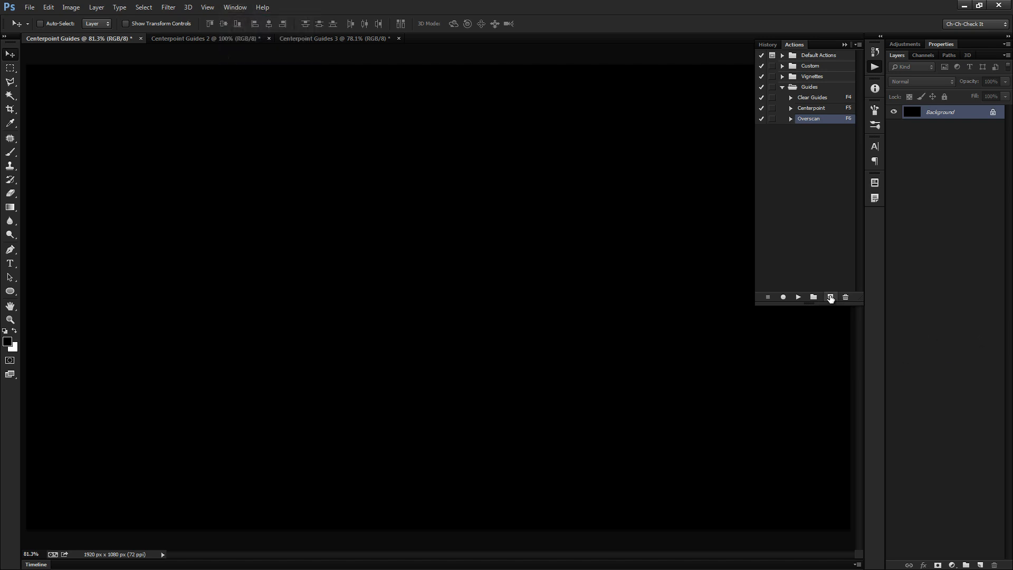
Create a new action in the Guides set and name it 'BAD Centerpoint'
left_click(830, 297)
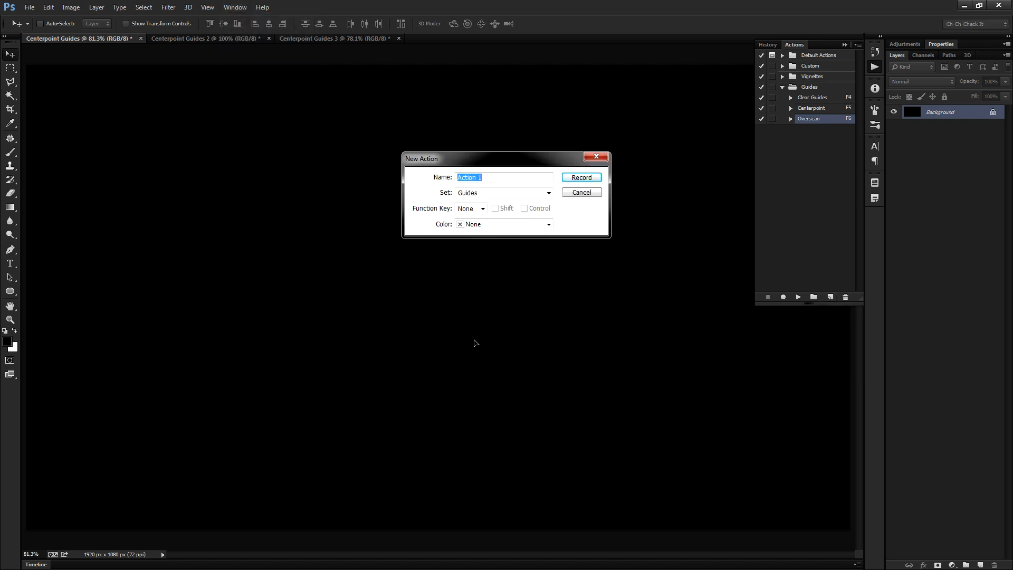
type("BAD")
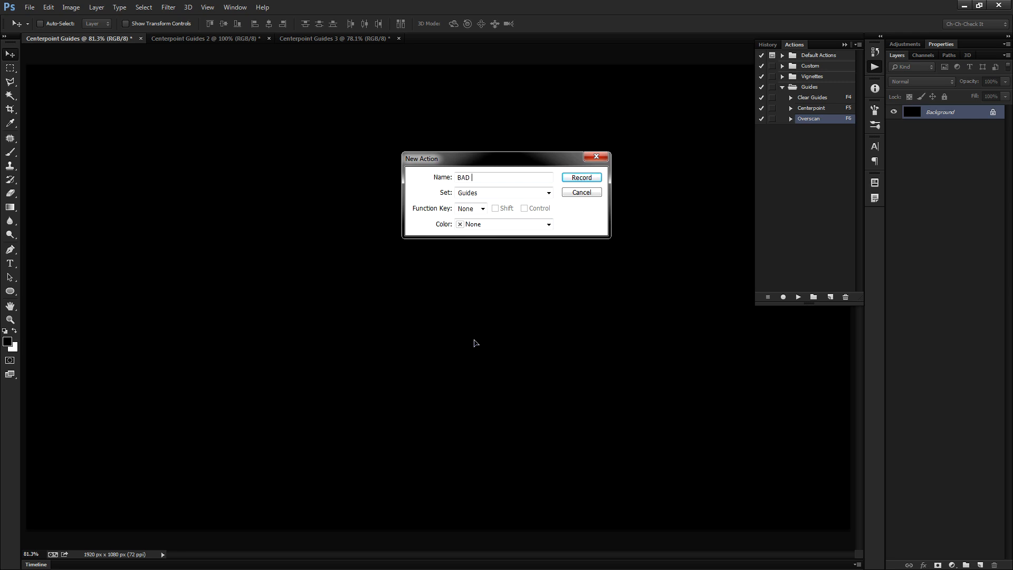
type("Centerpoint")
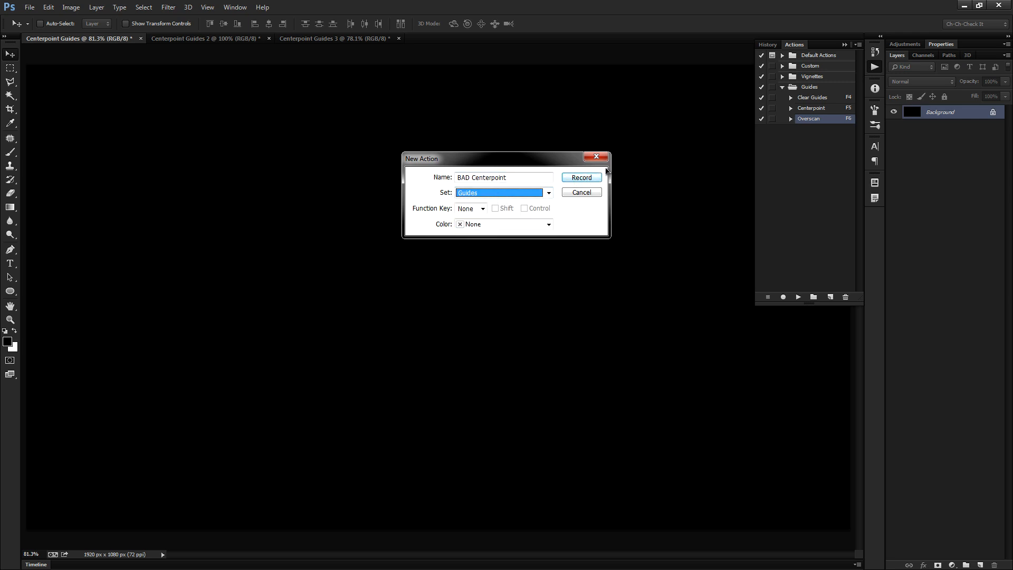
Record BAD Centerpoint adding a horizontal guide at 50 and a vertical guide at 50%, then stop
left_click(580, 178)
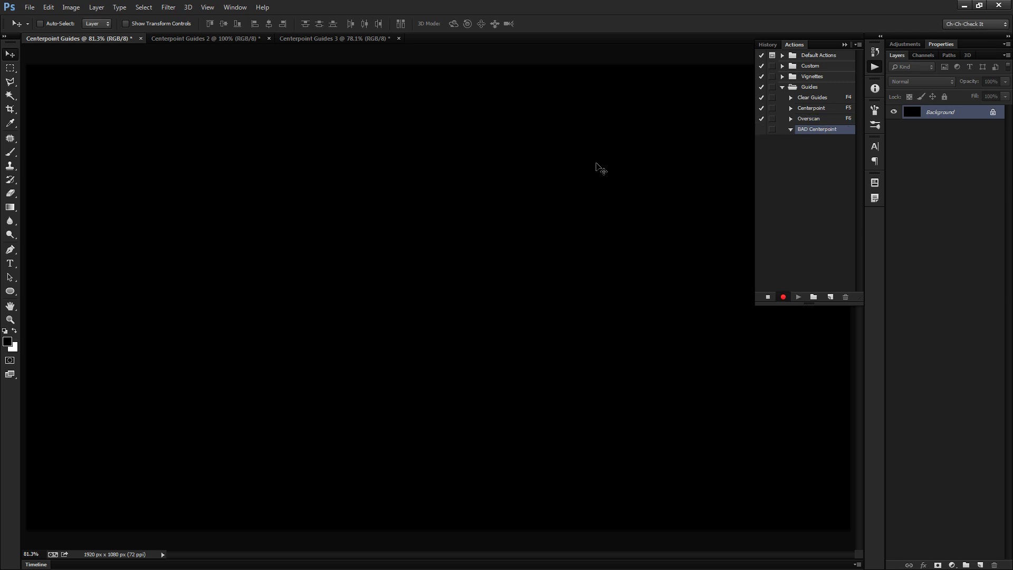
left_click(207, 8)
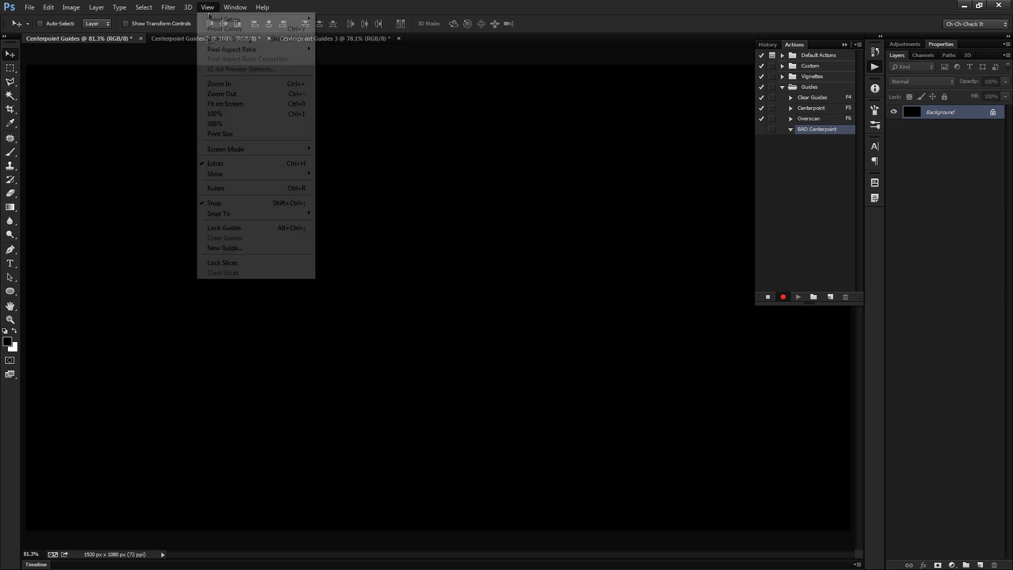
left_click(224, 247)
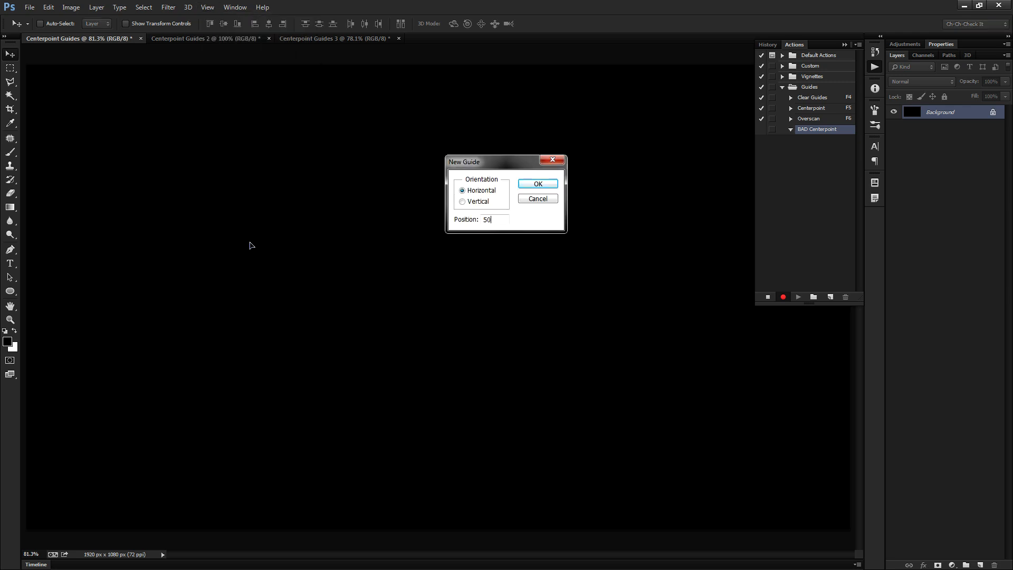
left_click(207, 8)
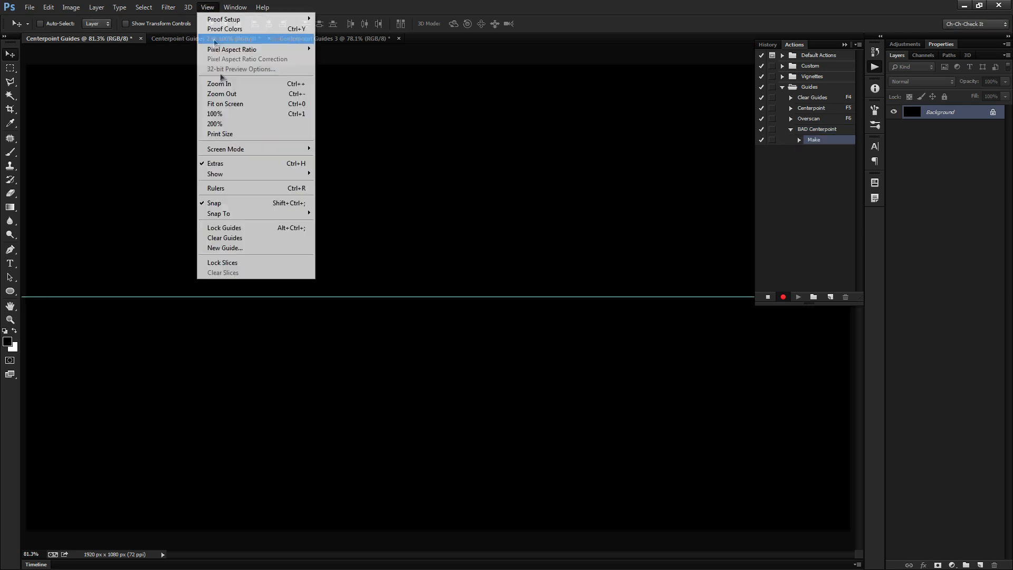
left_click(224, 247)
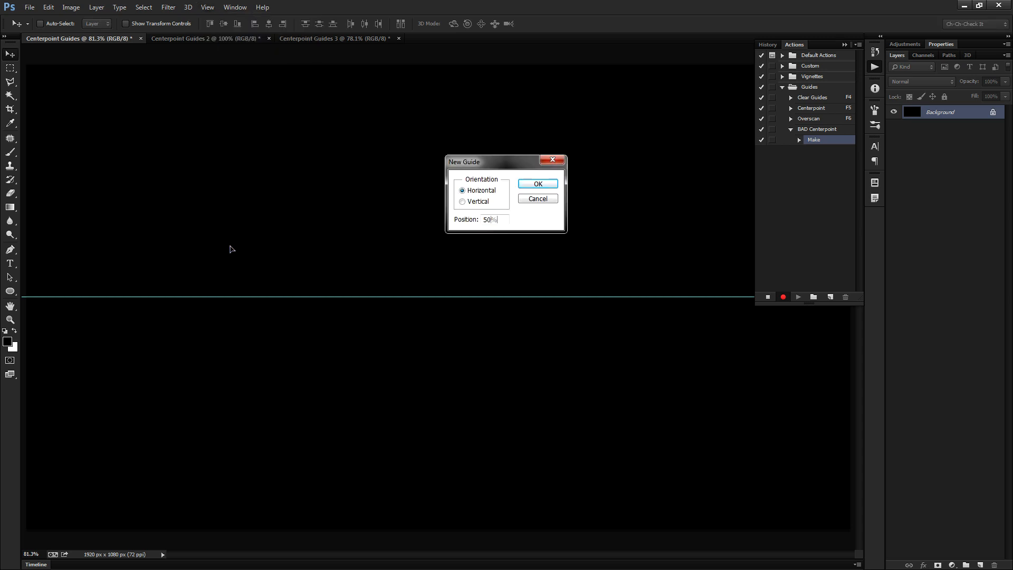
left_click(462, 200)
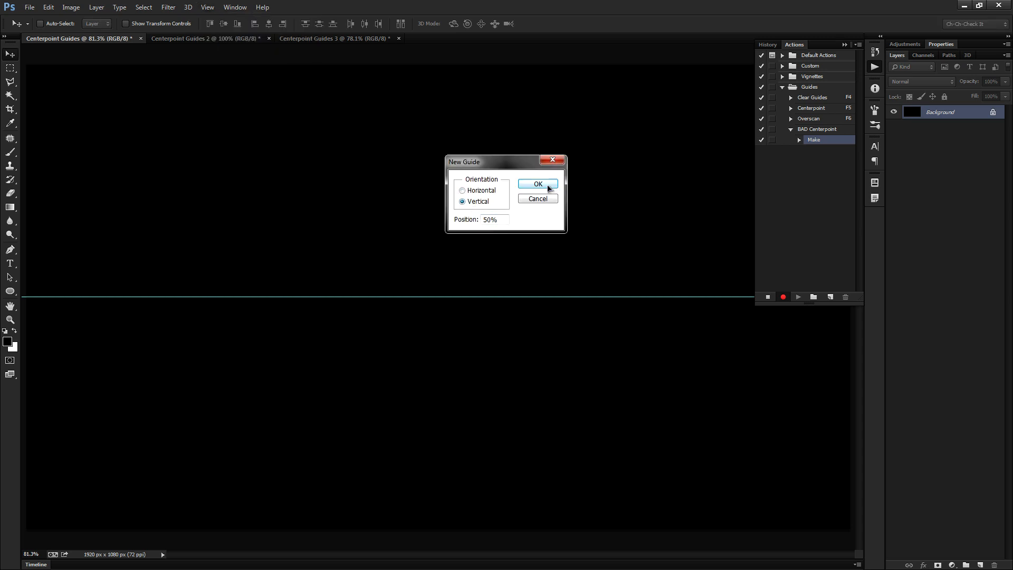
left_click(537, 183)
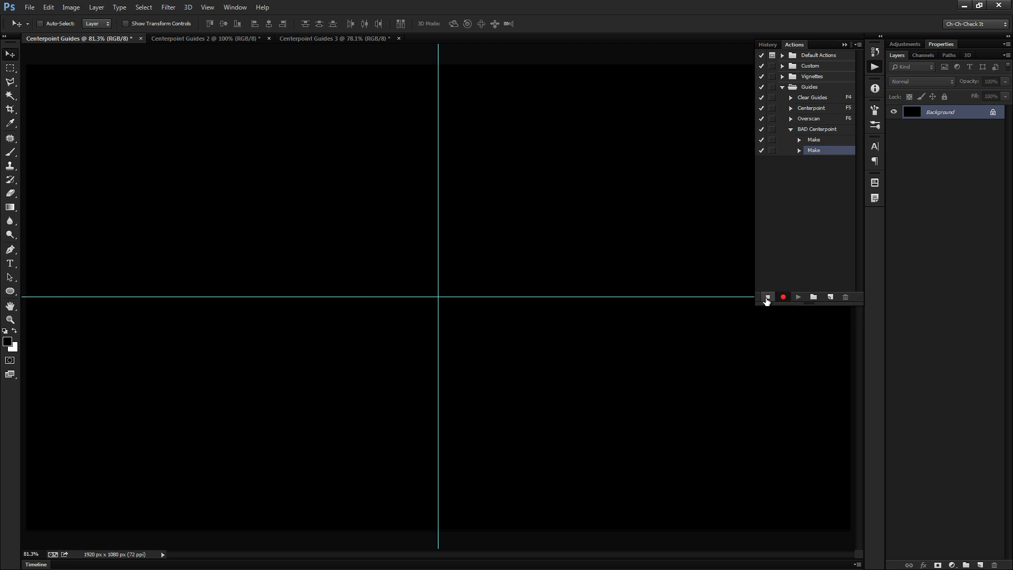
left_click(818, 129)
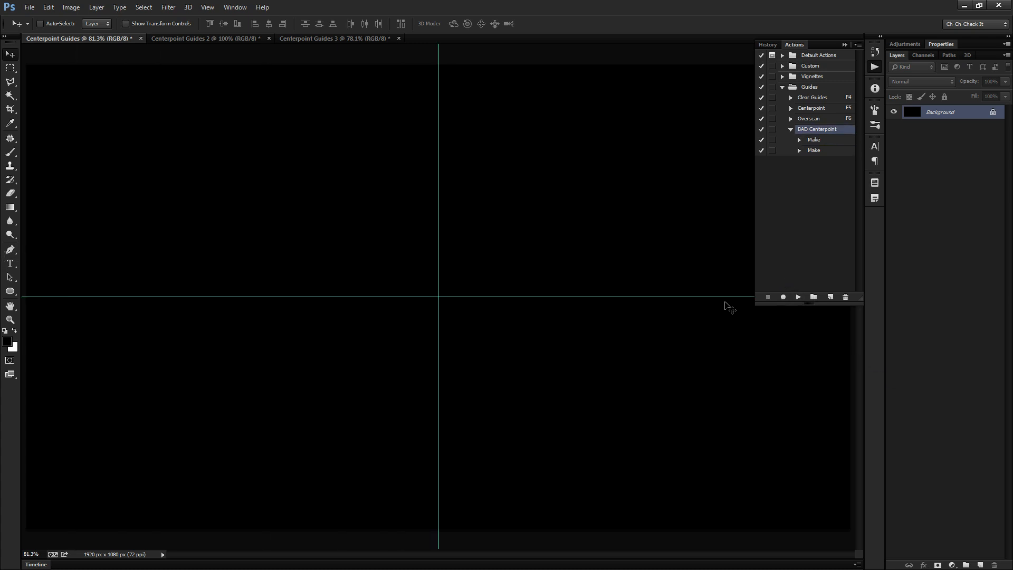
mouse_move(542, 221)
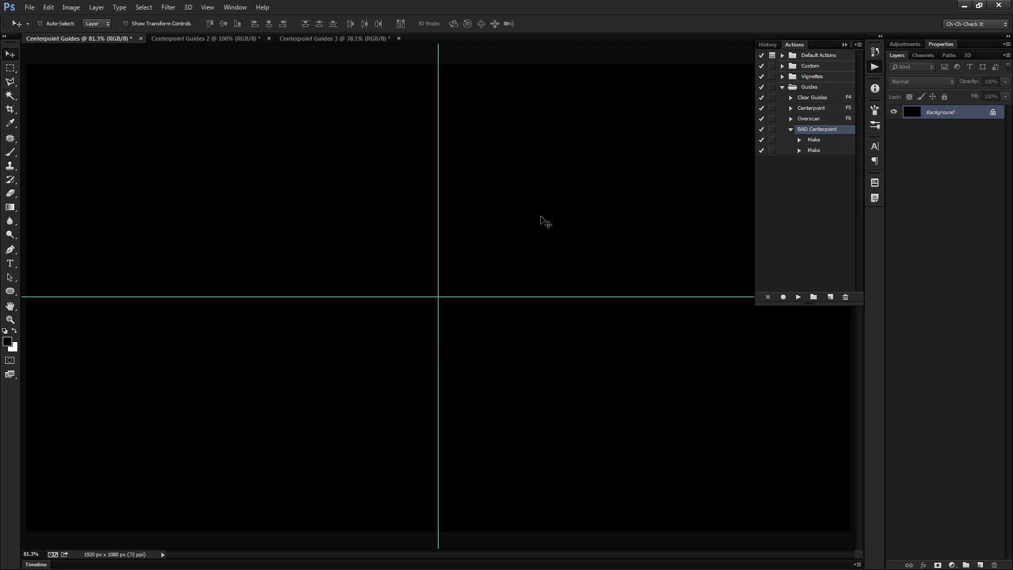
mouse_move(323, 96)
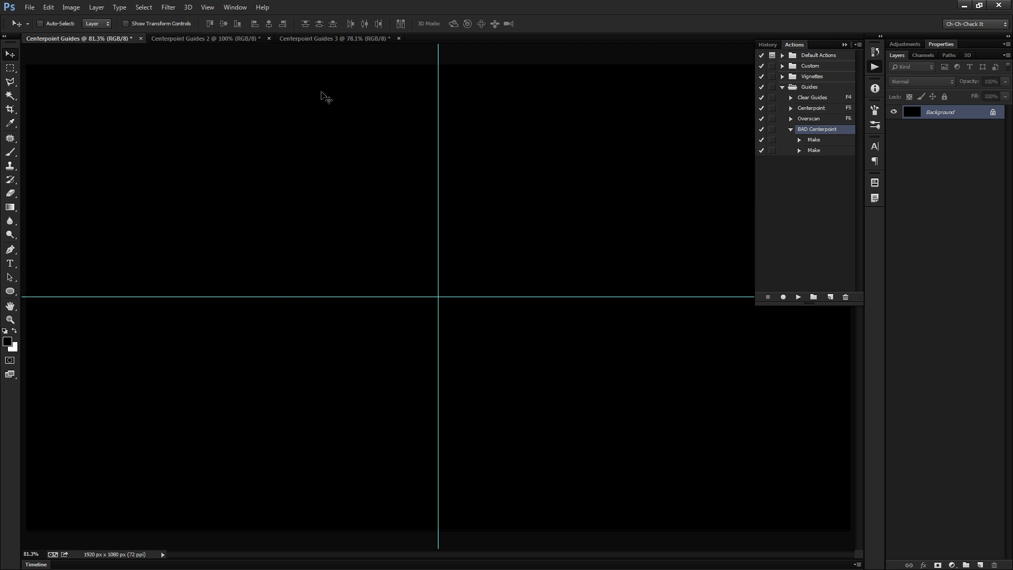
Play BAD Centerpoint on the 500×500 document and view it at 100% to see the misplaced guides
left_click(204, 38)
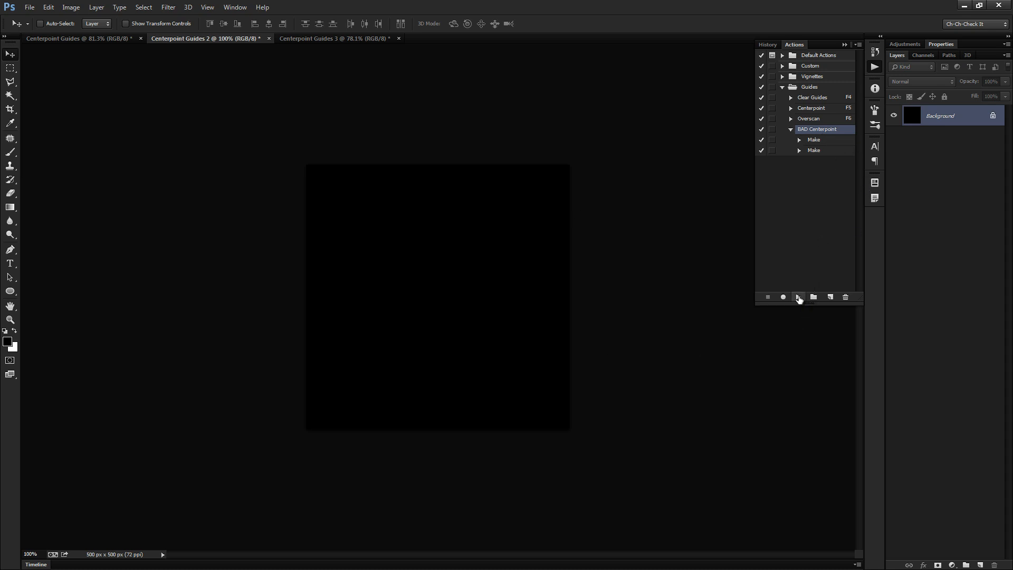
left_click(797, 296)
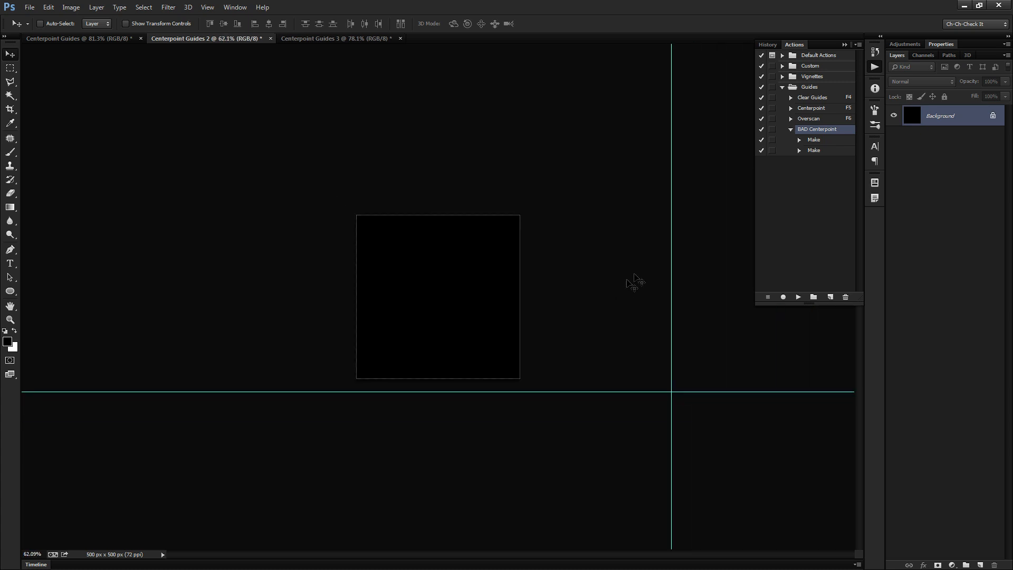
mouse_move(728, 342)
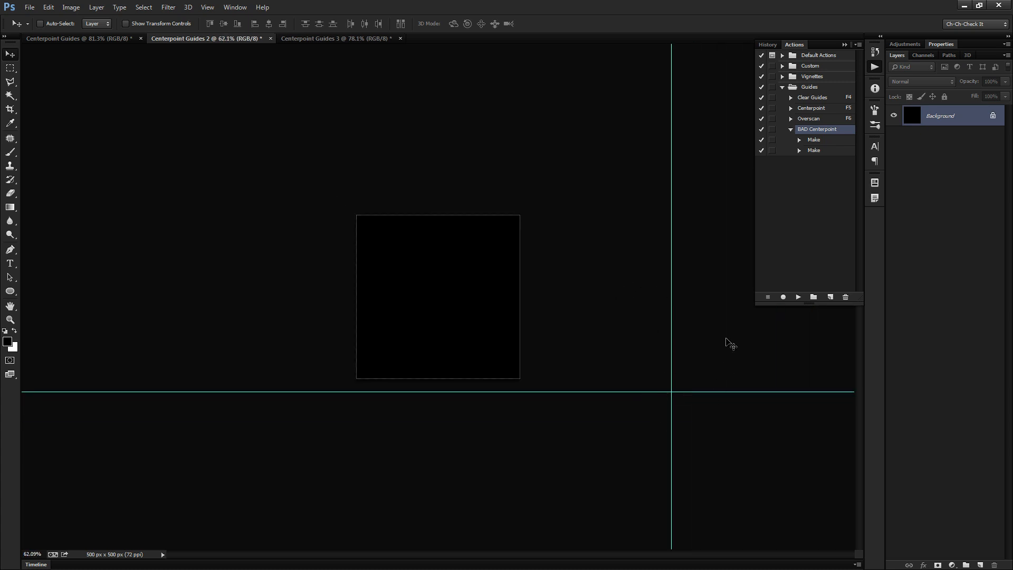
mouse_move(702, 426)
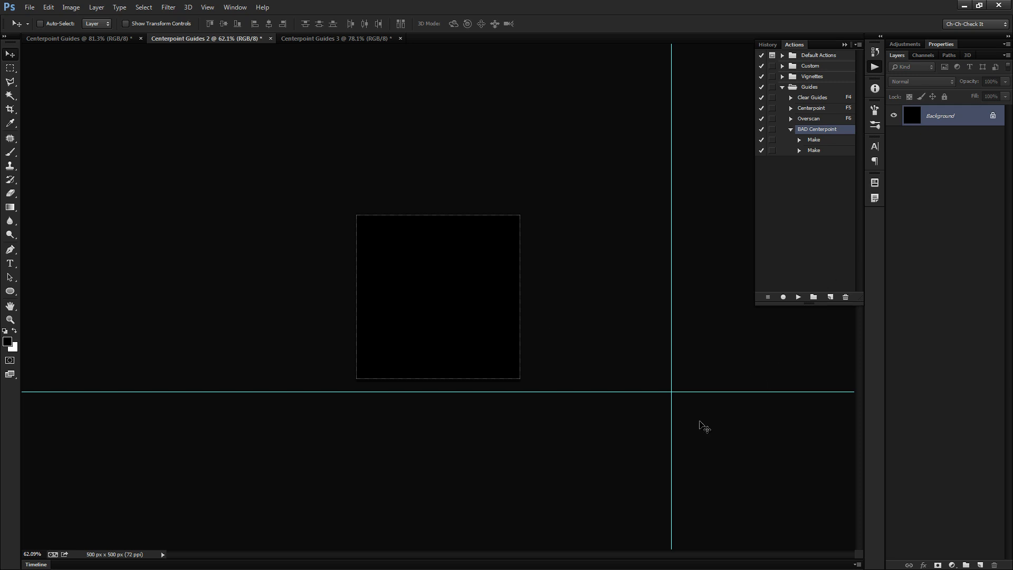
key("ctrl+1")
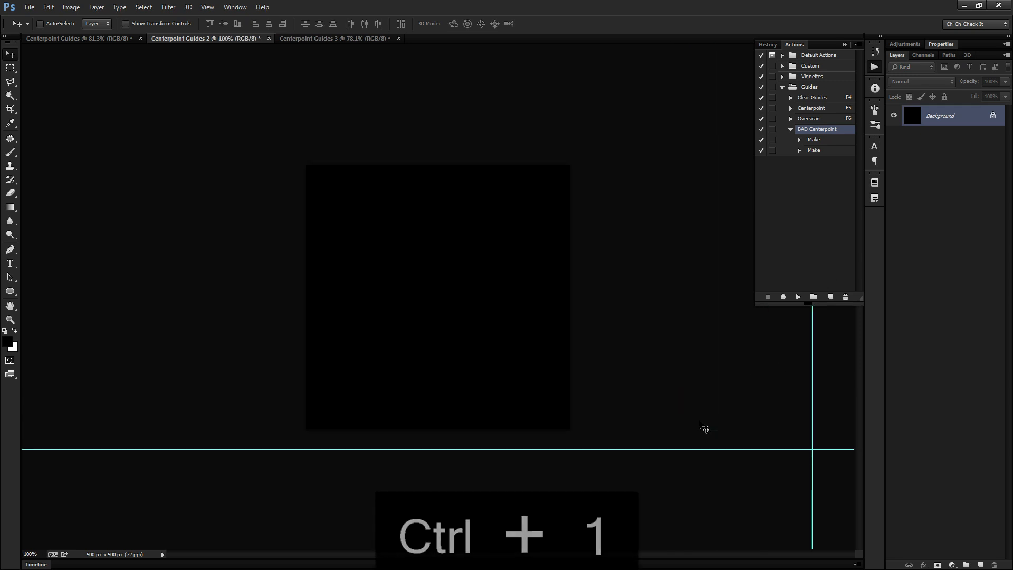
key("ctrl+1")
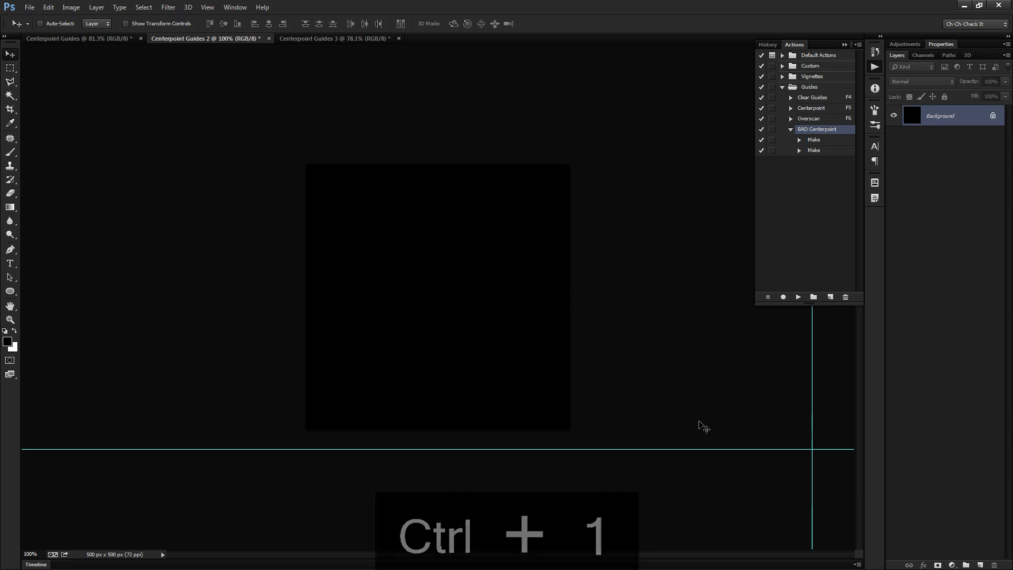
Expand both Make guide steps and compare their 540 and 960 px positions on the 2000×320 and 500×500 documents
left_click(798, 150)
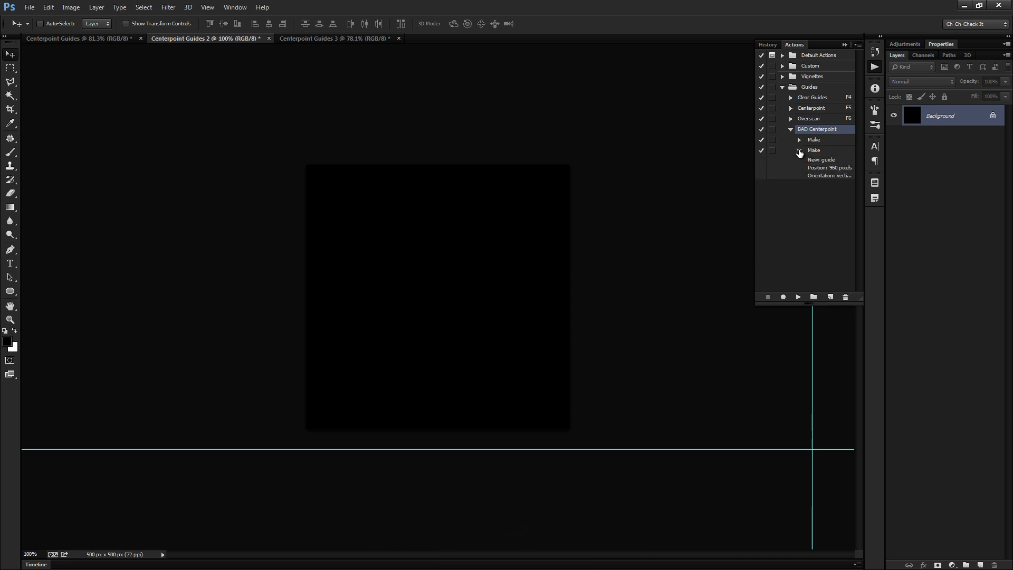
left_click(798, 139)
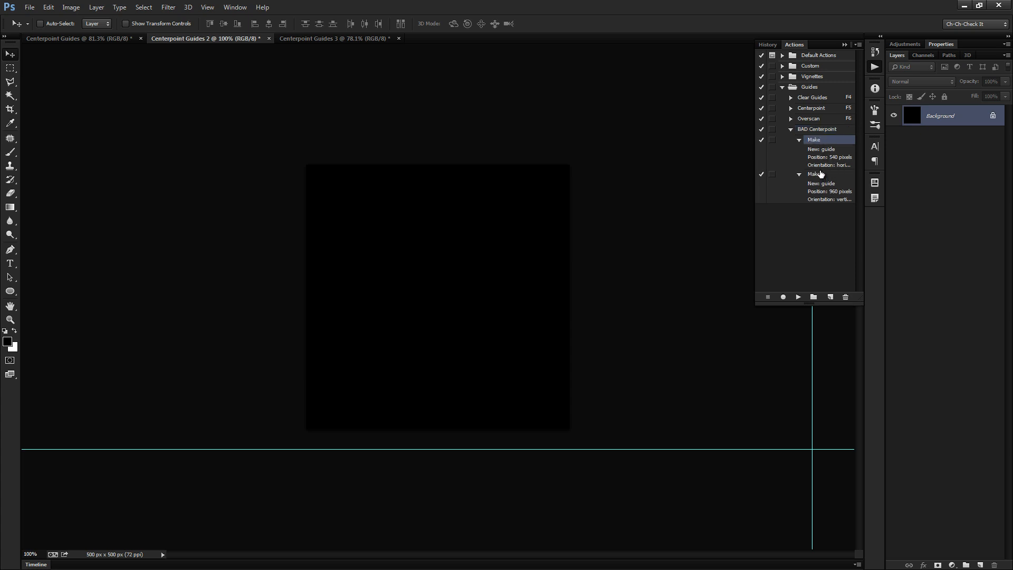
mouse_move(801, 274)
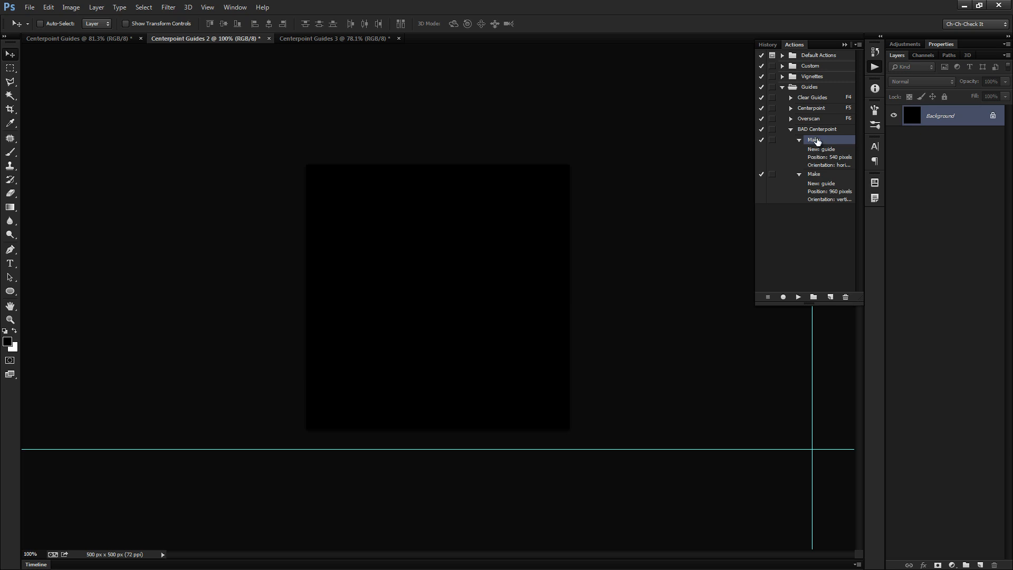
mouse_move(835, 160)
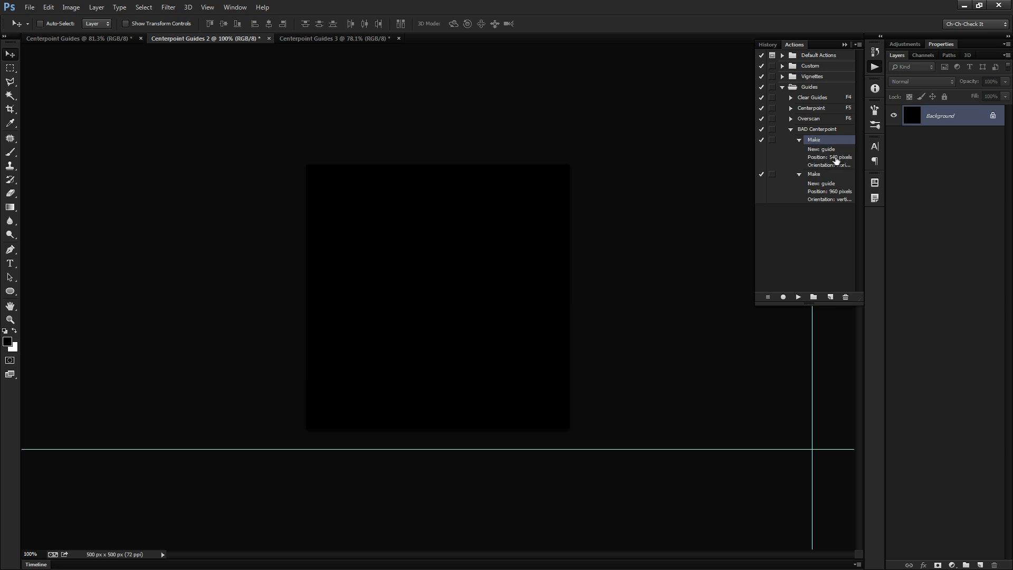
mouse_move(816, 176)
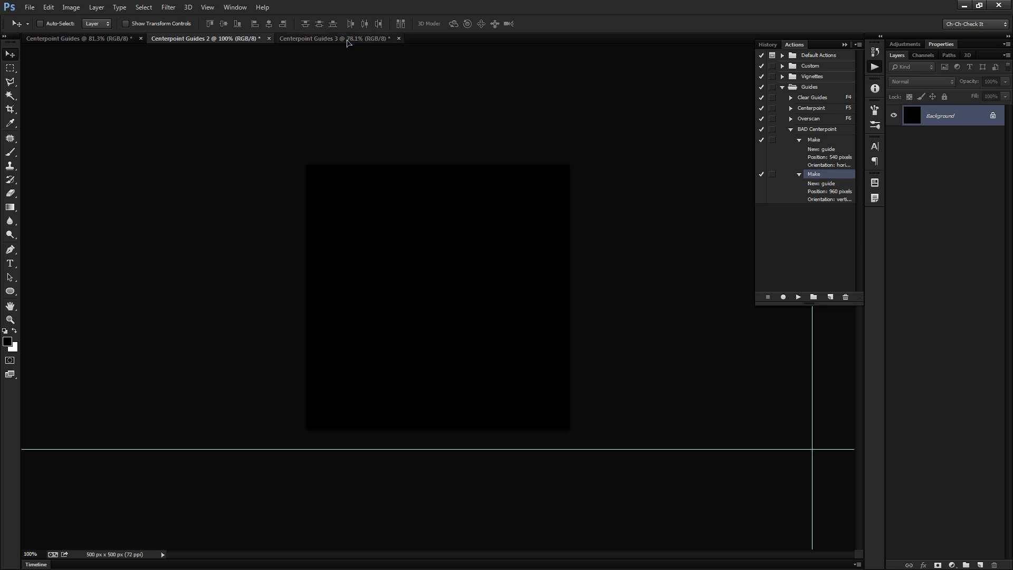
left_click(333, 38)
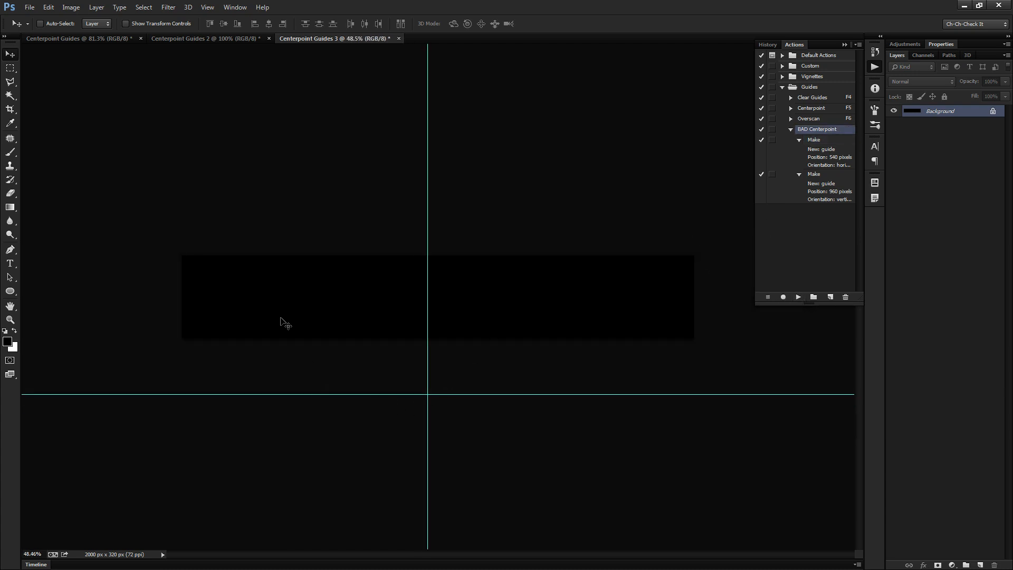
mouse_move(534, 394)
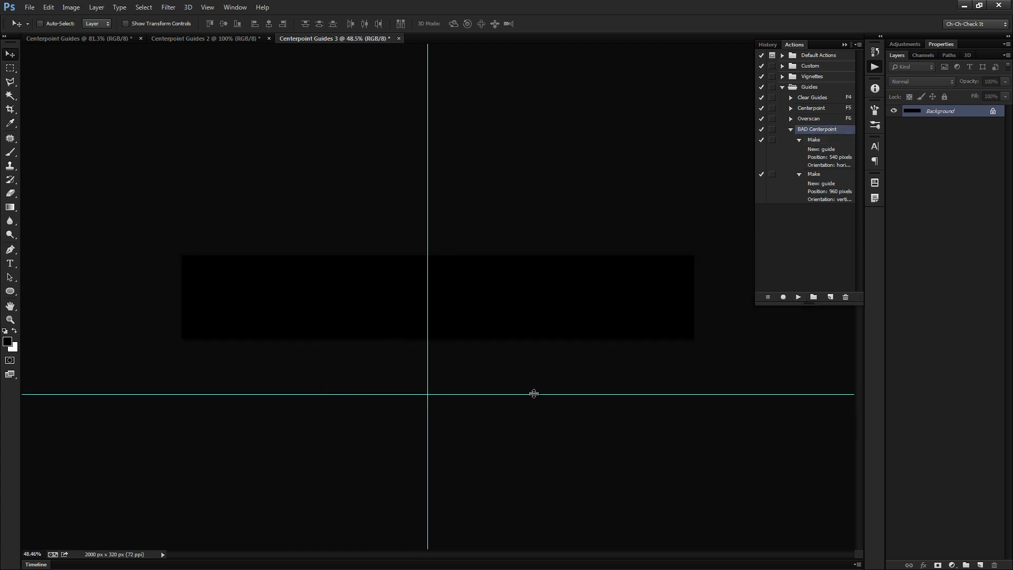
mouse_move(571, 235)
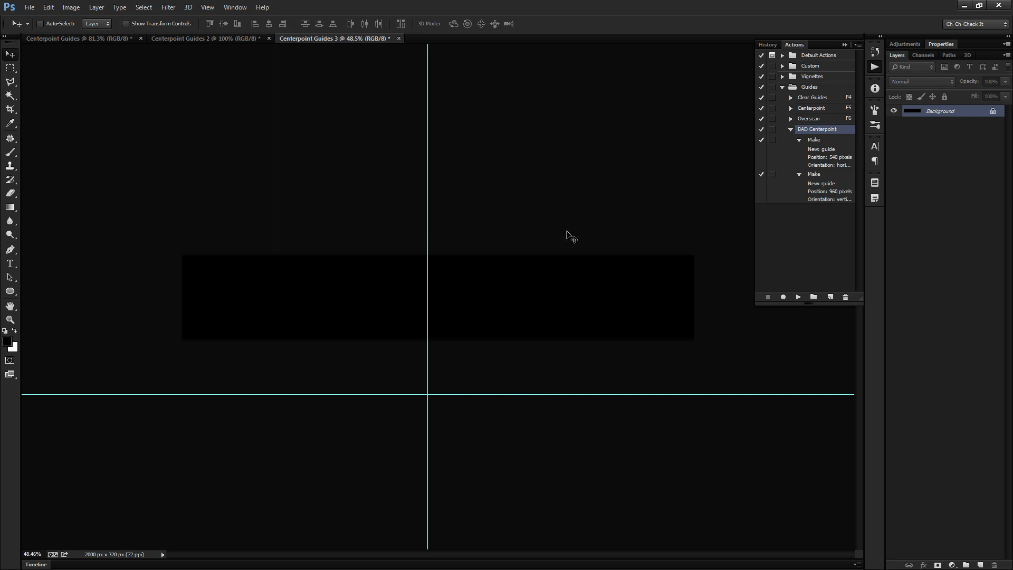
mouse_move(559, 234)
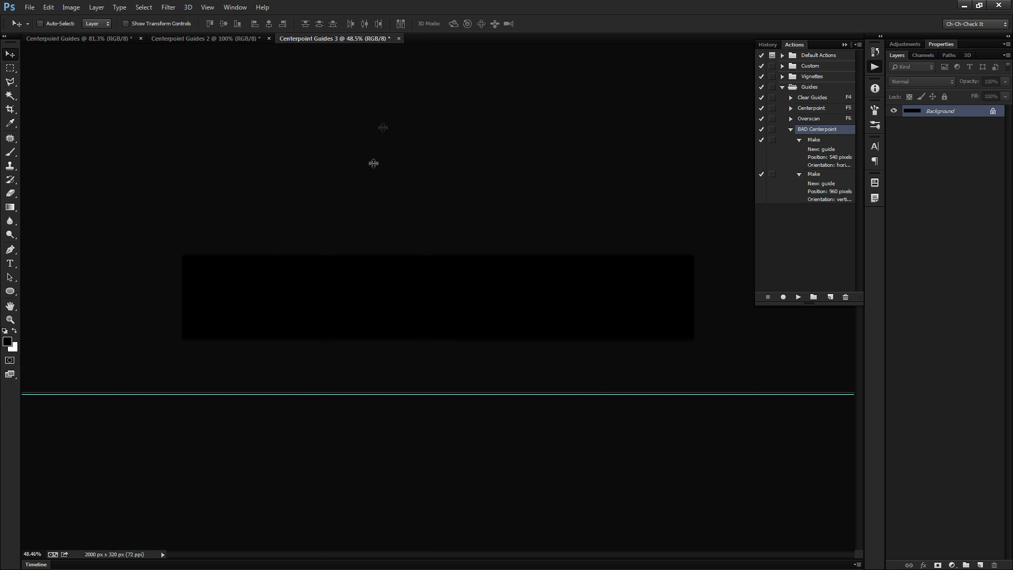
left_click(204, 38)
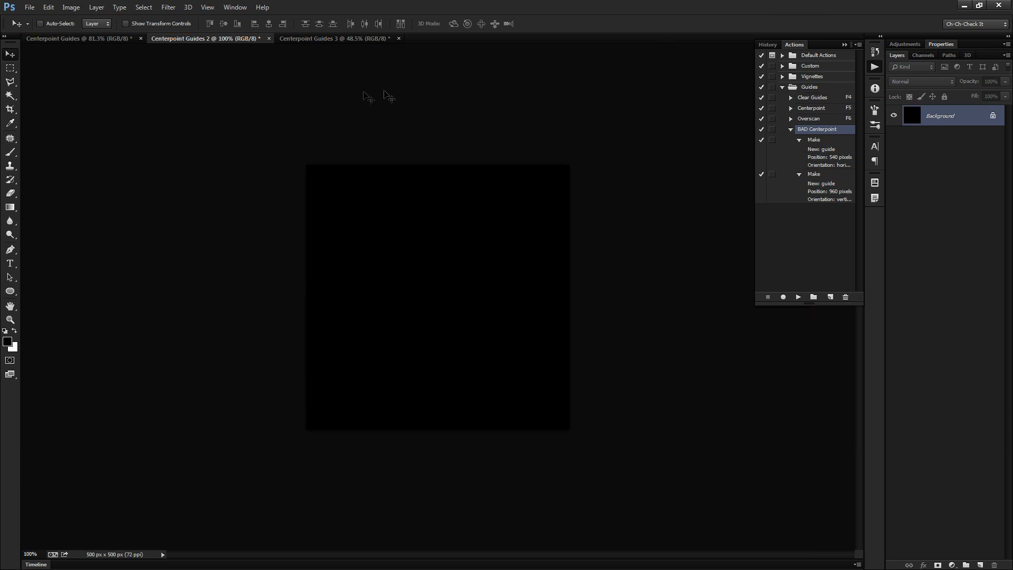
Return to the 1920×1080 document, collapse BAD Centerpoint and bring up Preferences
left_click(77, 38)
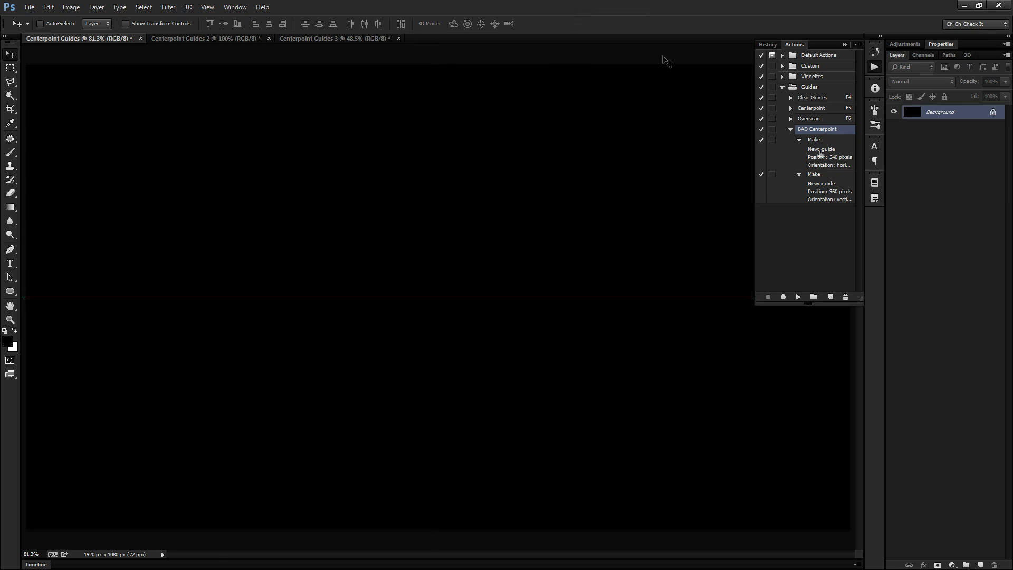
left_click(789, 128)
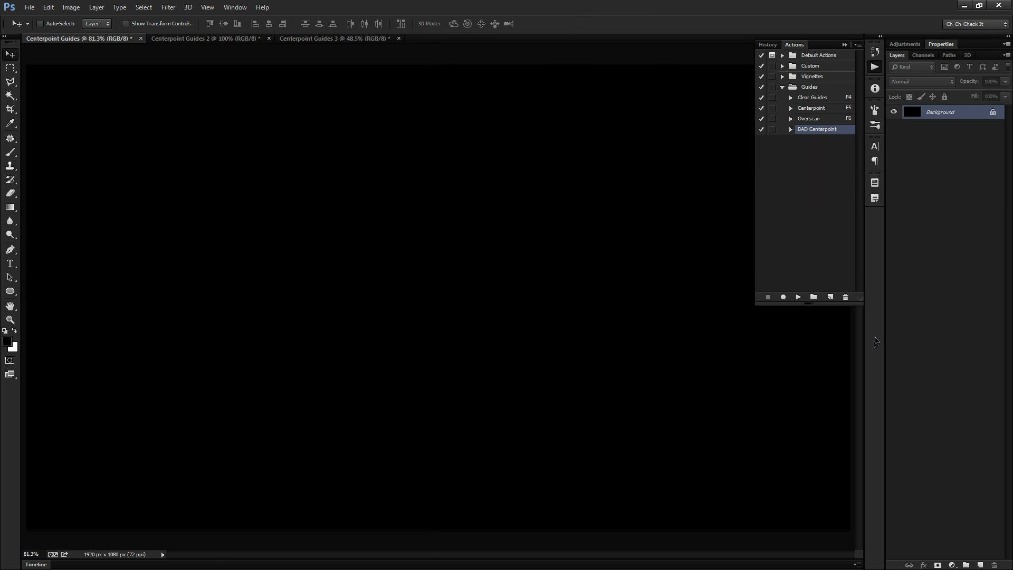
mouse_move(413, 213)
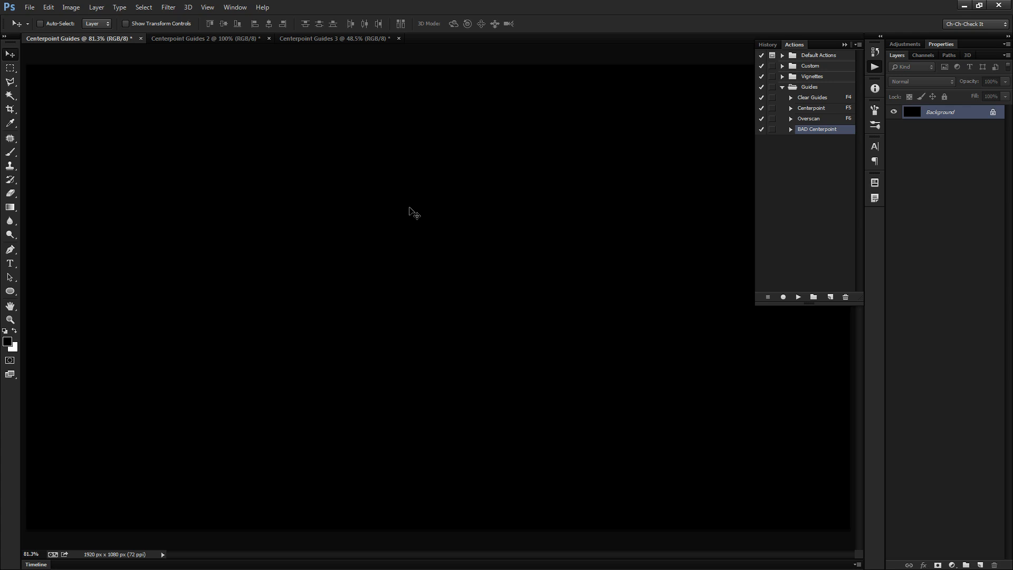
key("ctrl+k")
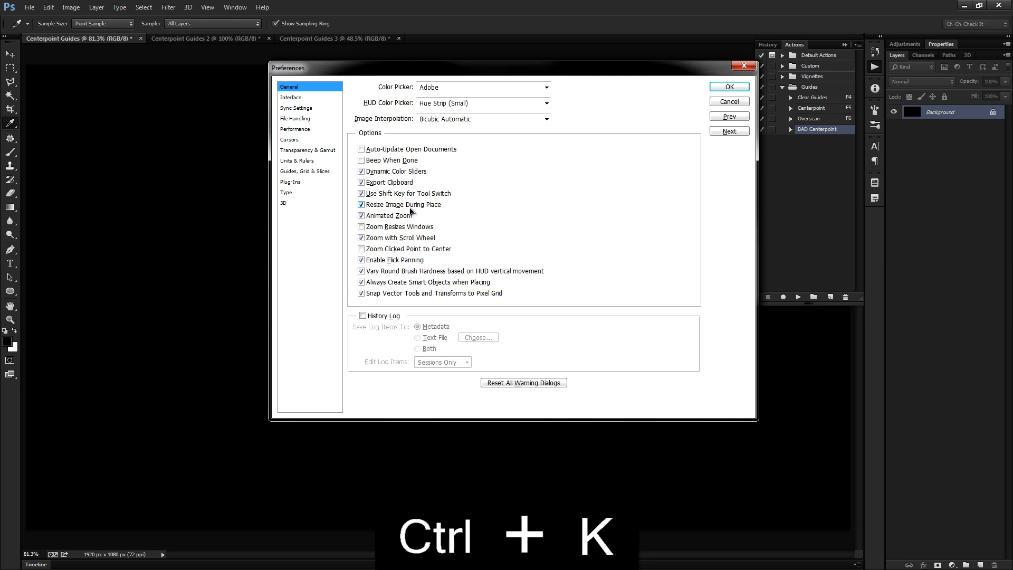
mouse_move(404, 204)
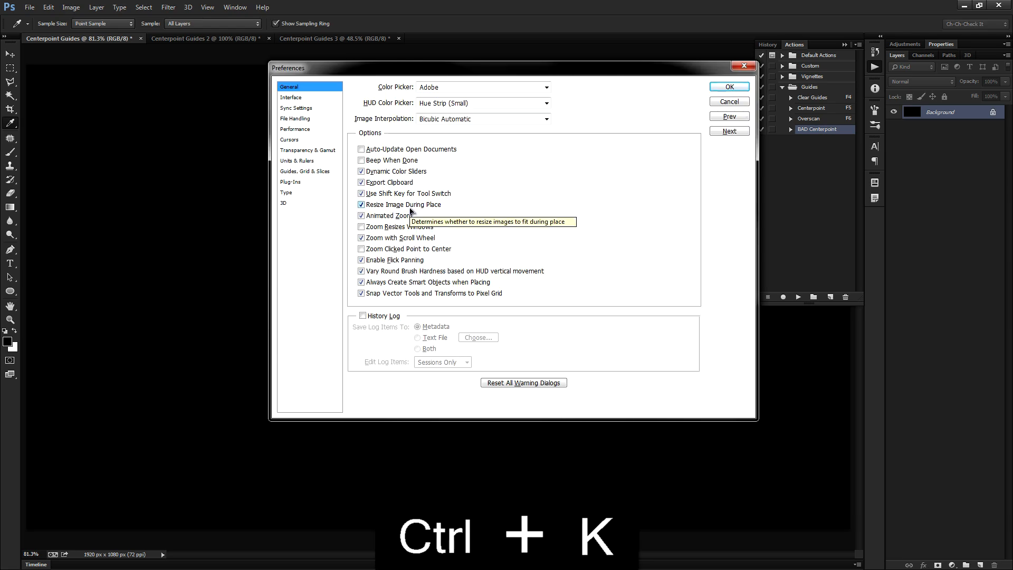
mouse_move(304, 163)
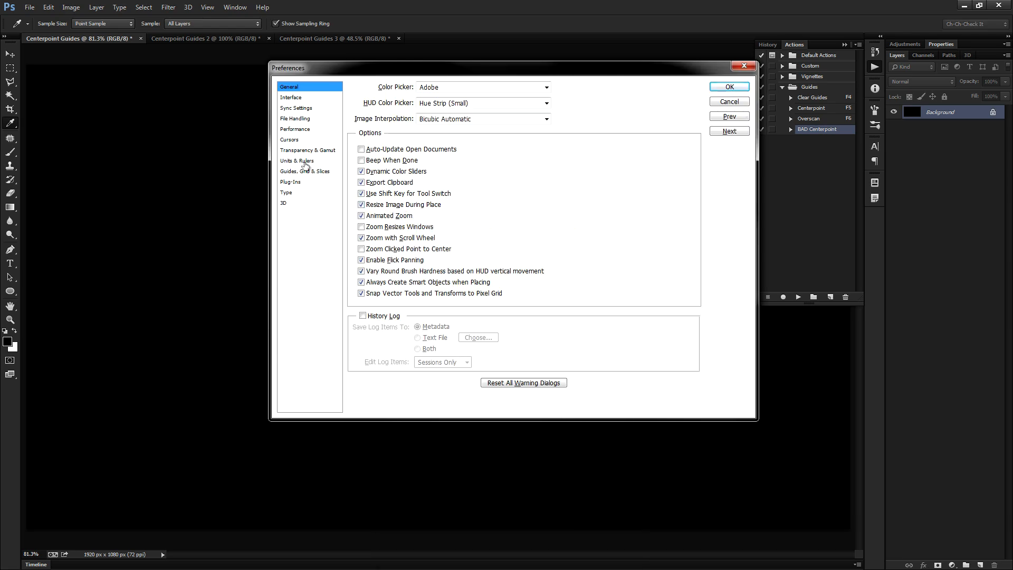
Set the ruler units to Percent in Units & Rulers preferences and confirm
left_click(297, 160)
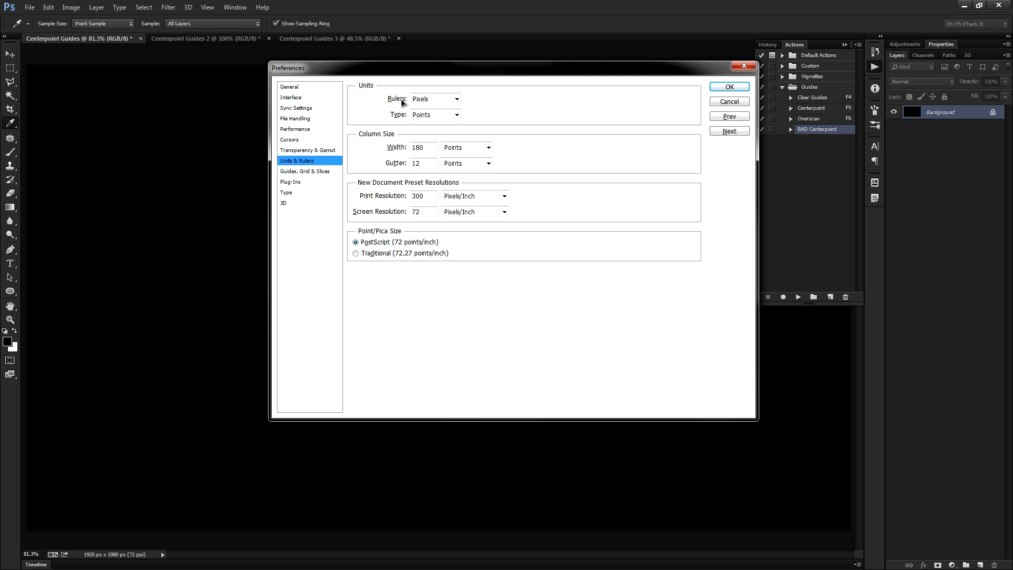
left_click(434, 99)
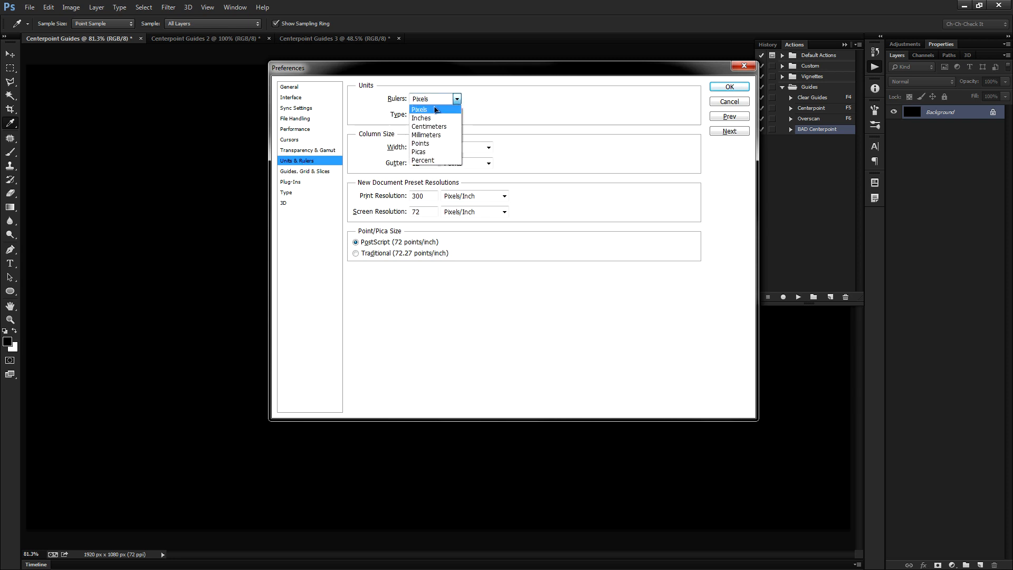
mouse_move(445, 113)
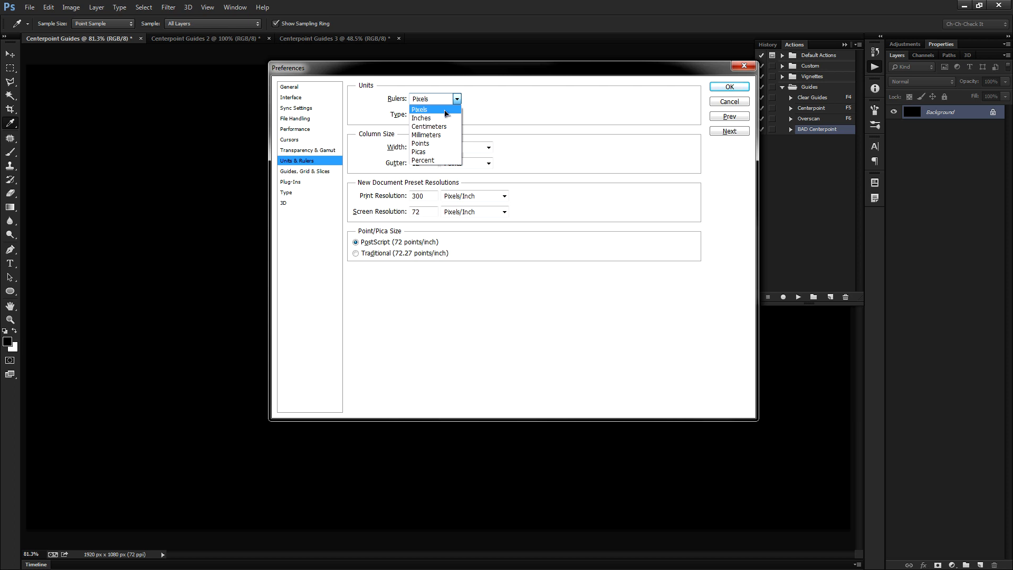
left_click(423, 160)
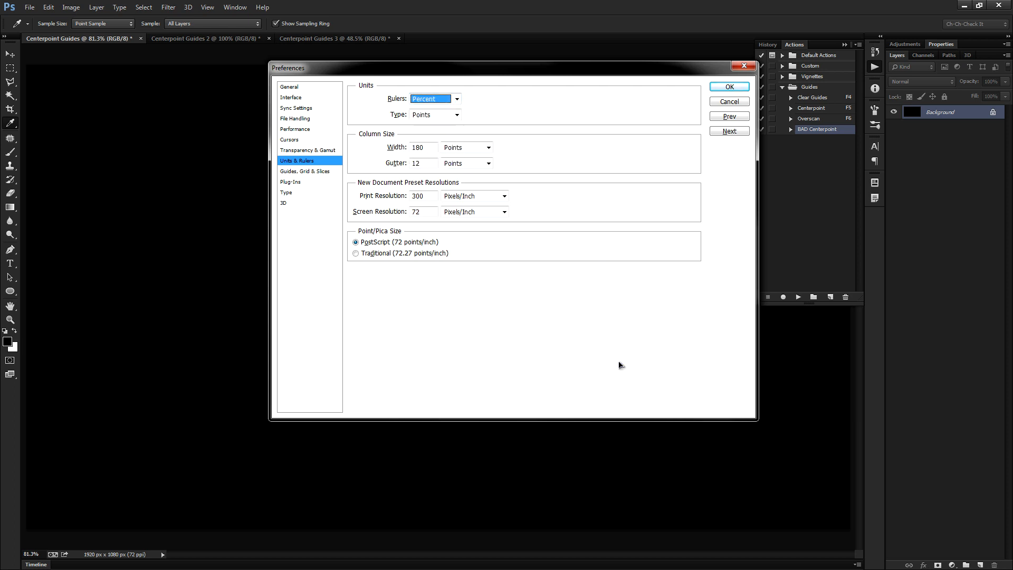
left_click(728, 86)
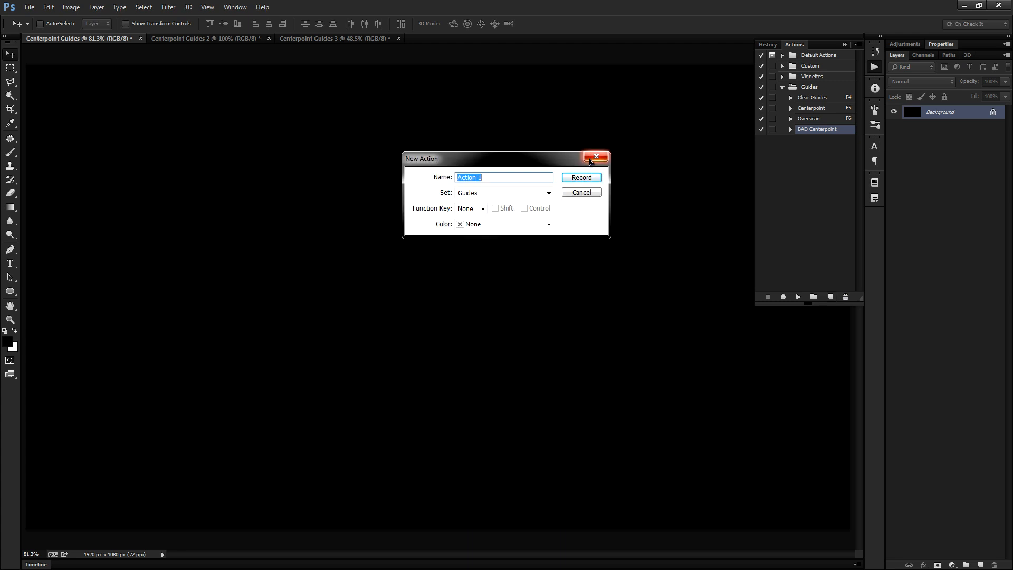
Name the action 'GOOD Centerpoint' and record a vertical and a horizontal guide at 50%
type("GOOD Cent")
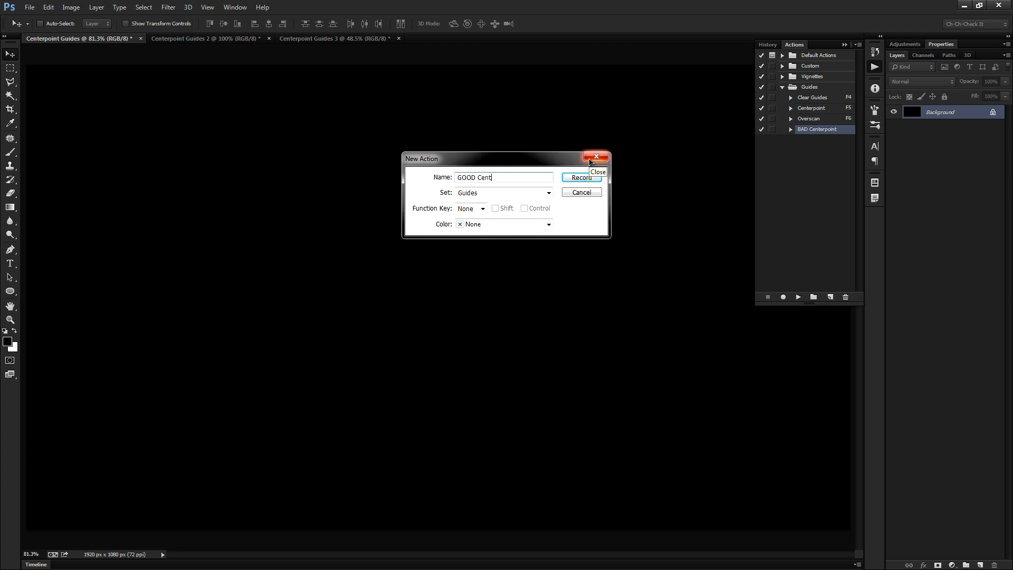
type("erpoint")
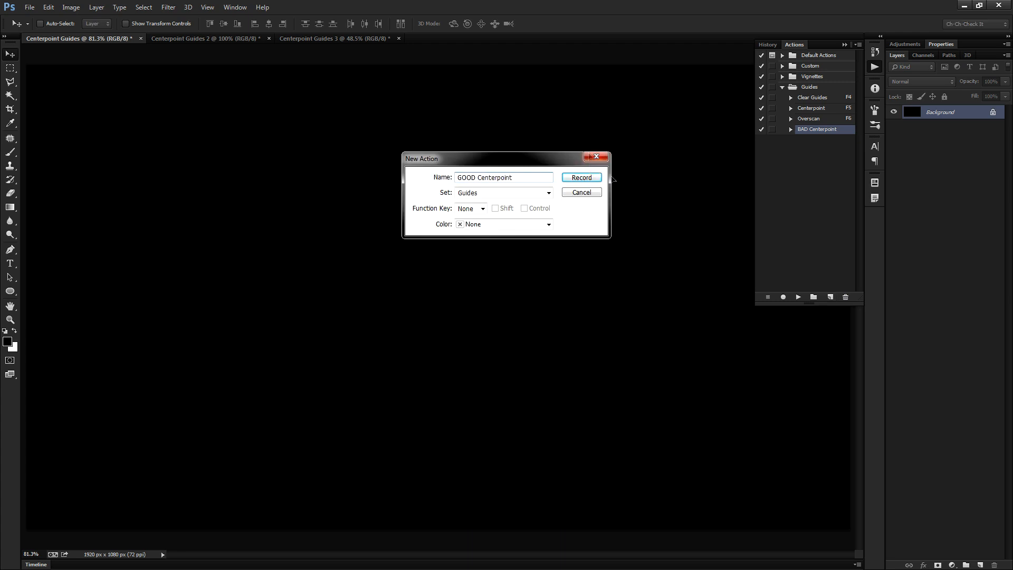
left_click(581, 178)
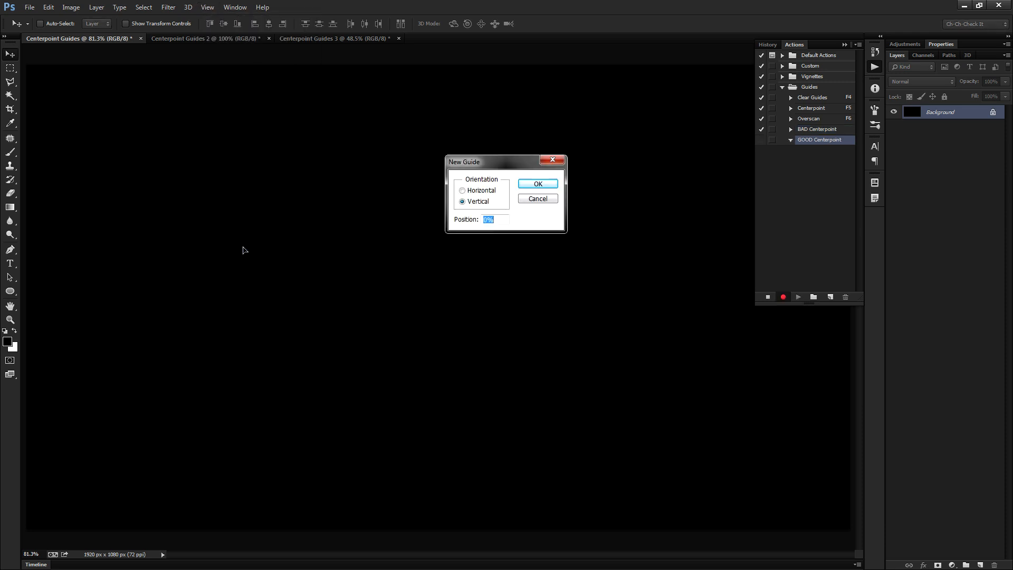
left_click(536, 184)
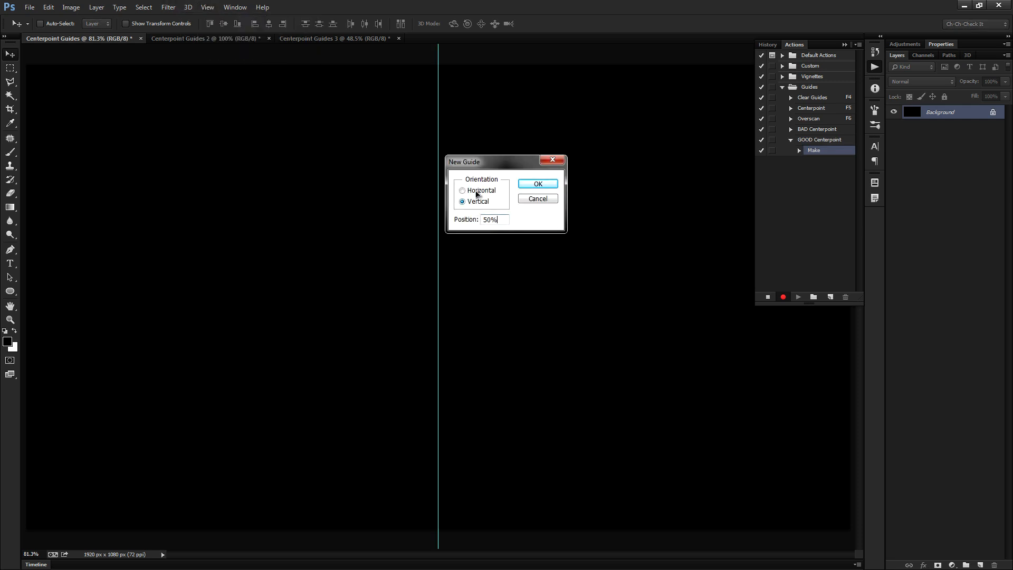
left_click(537, 184)
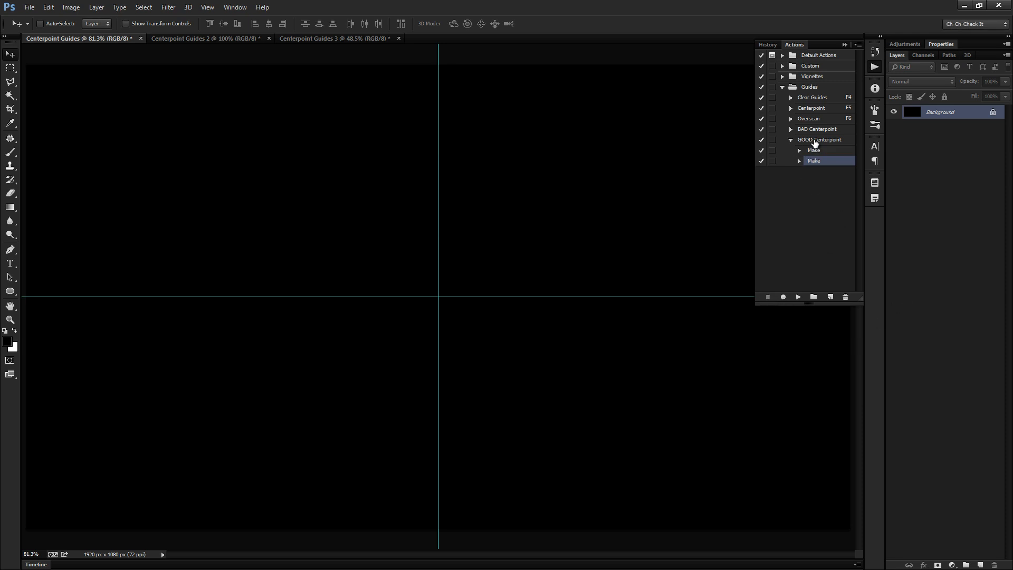
left_click(819, 139)
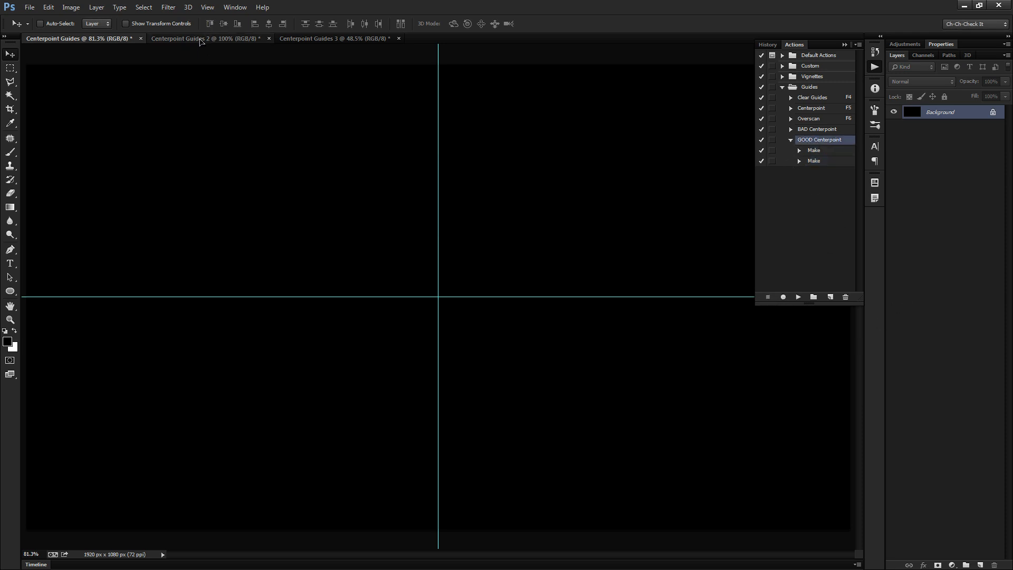
Play GOOD Centerpoint on the 500×500 and 2000×320 documents so guides cross at each centre
left_click(204, 38)
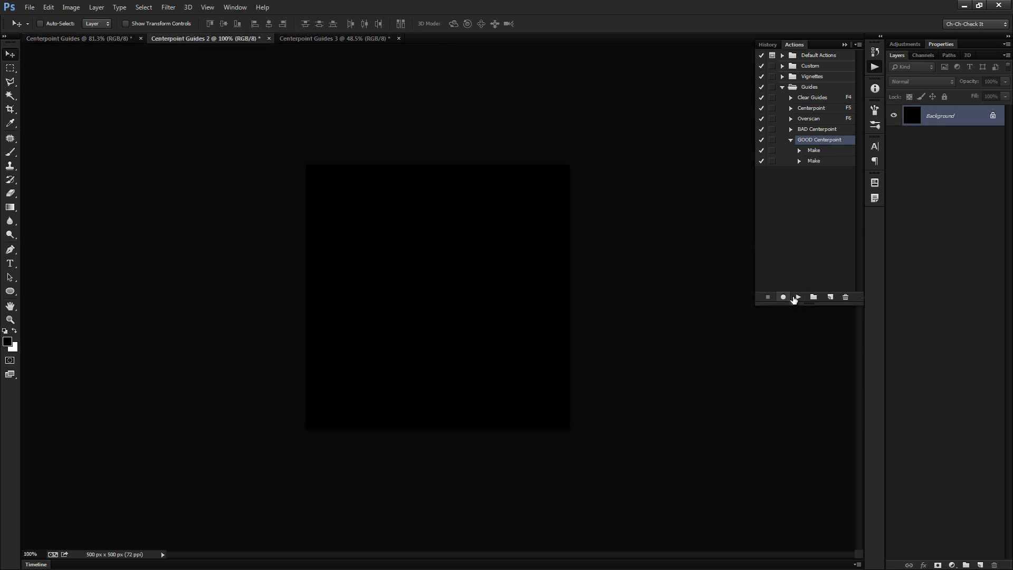
left_click(798, 296)
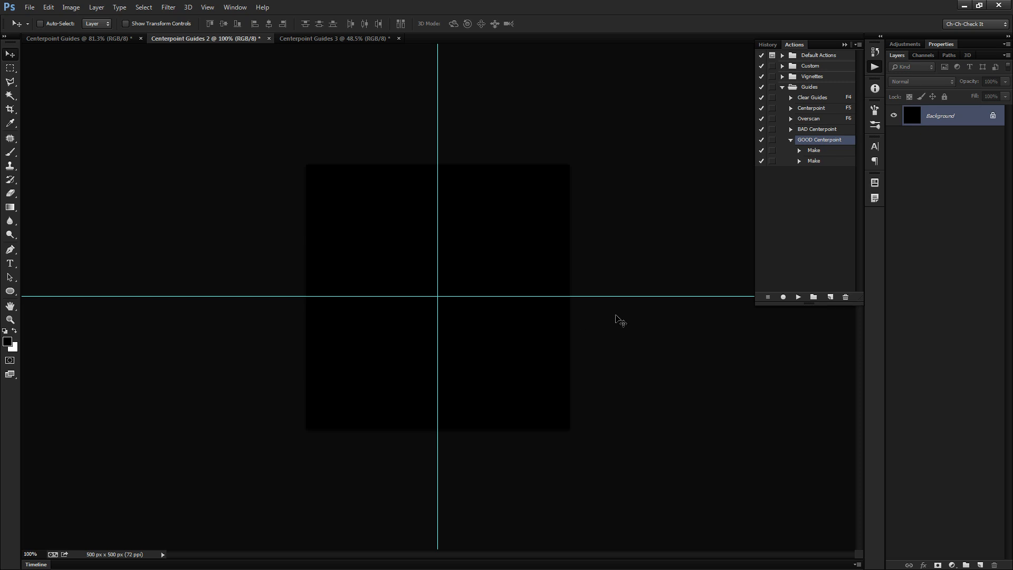
left_click(335, 38)
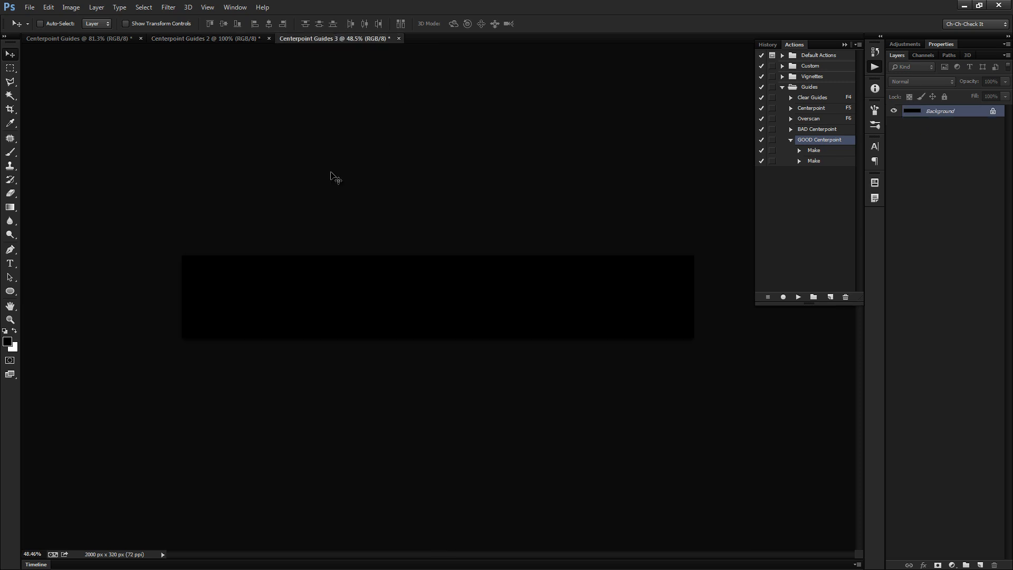
key("ctrl+0")
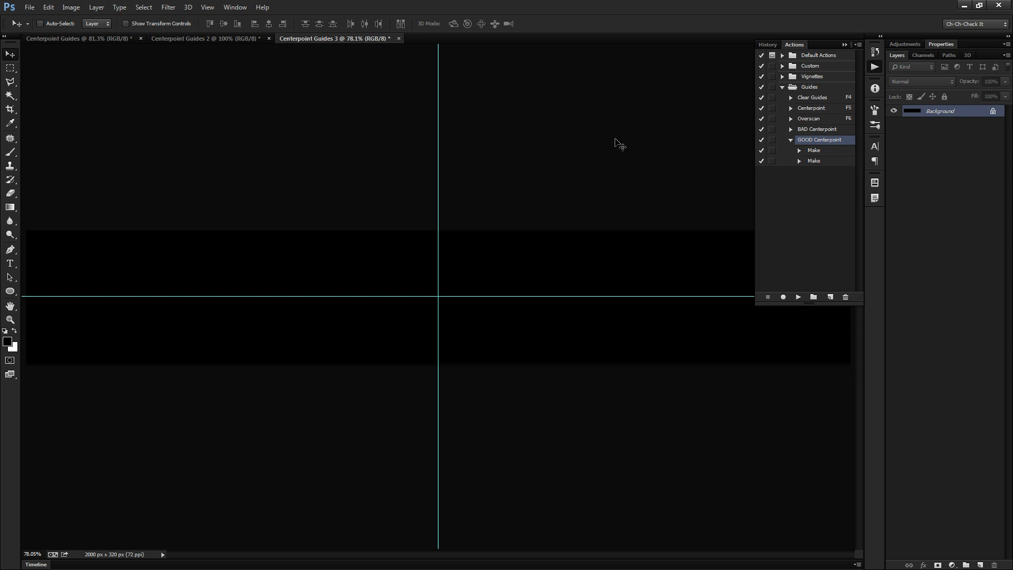
key("ctrl+Tab")
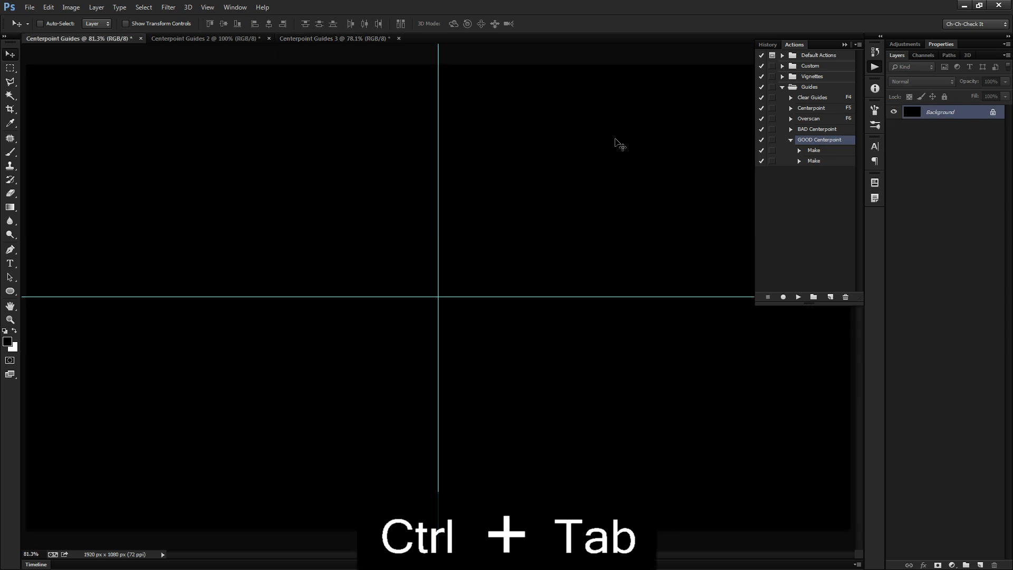
mouse_move(818, 119)
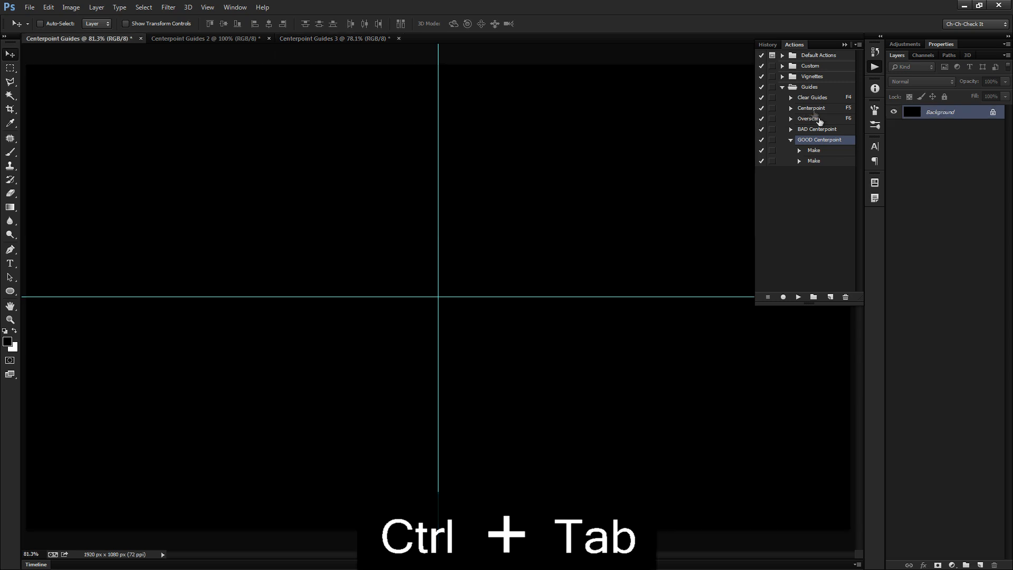
Select the Overscan action and run it with F6 to lay margin guides on the 1920×1080 document
left_click(789, 139)
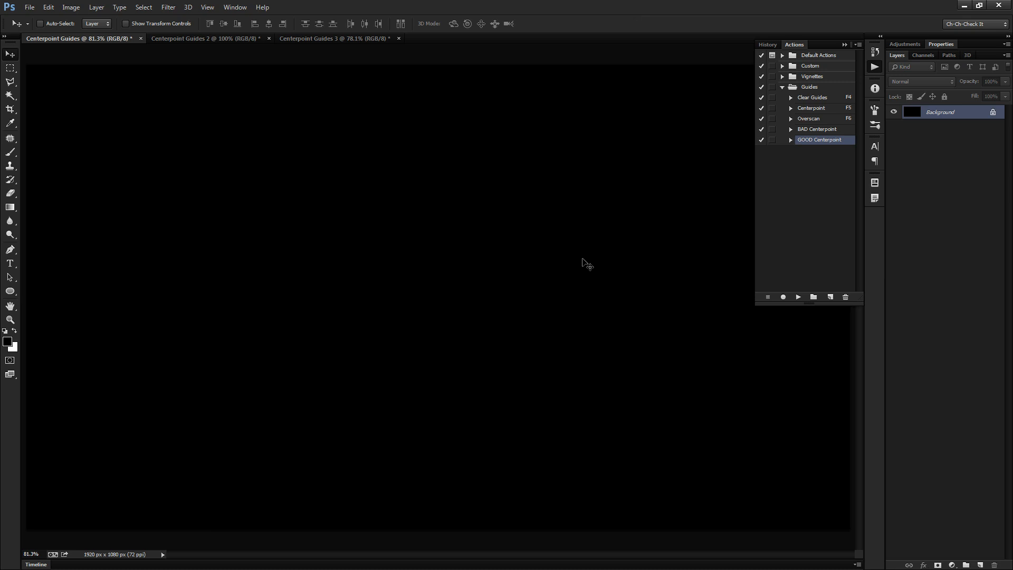
left_click(809, 118)
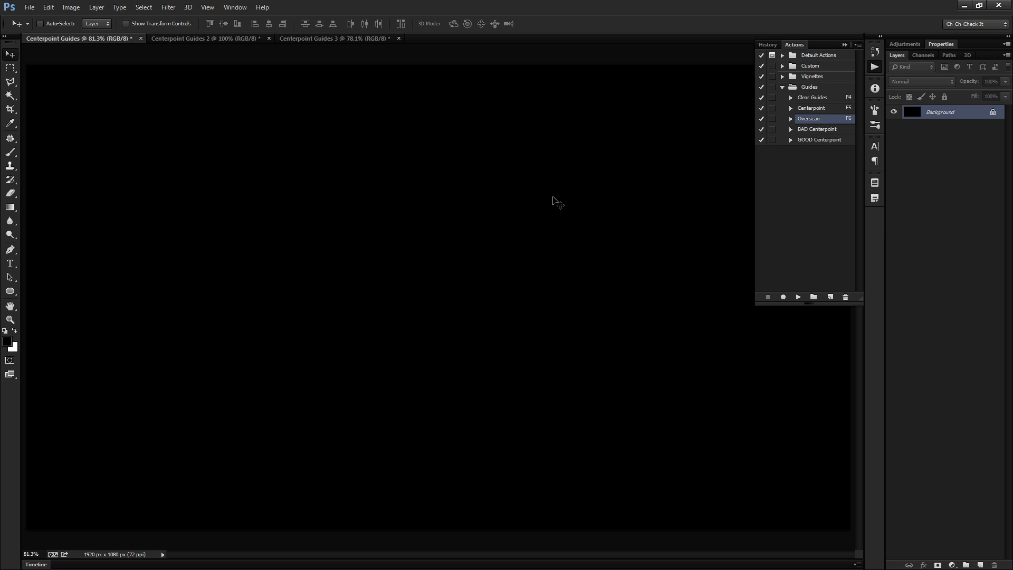
key("f6")
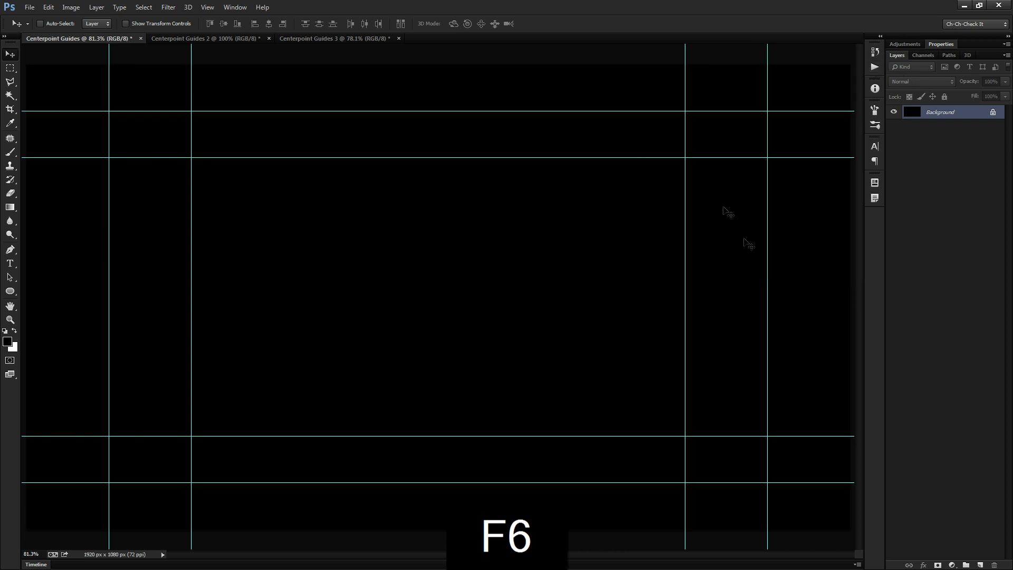
key("f6")
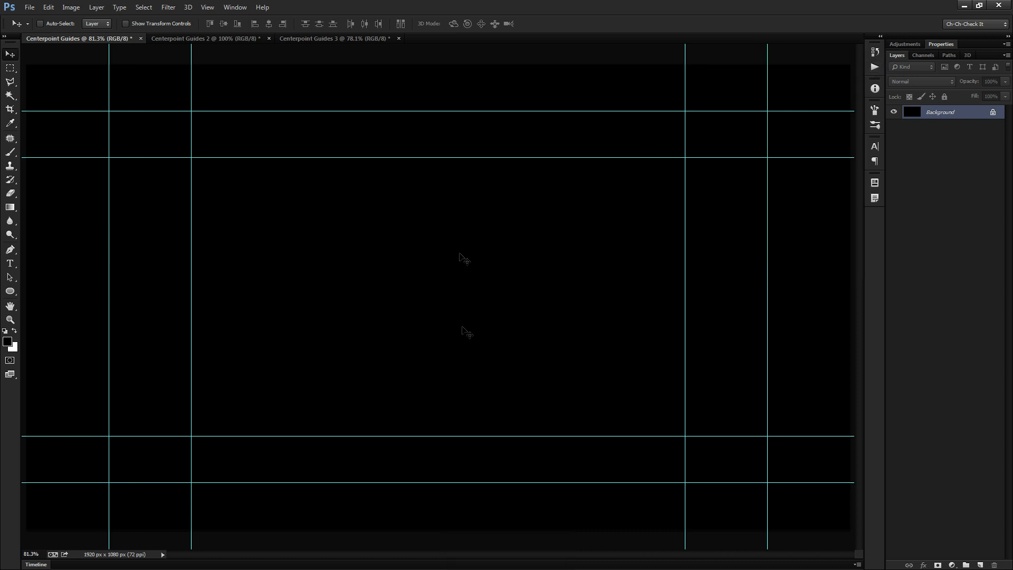
mouse_move(433, 245)
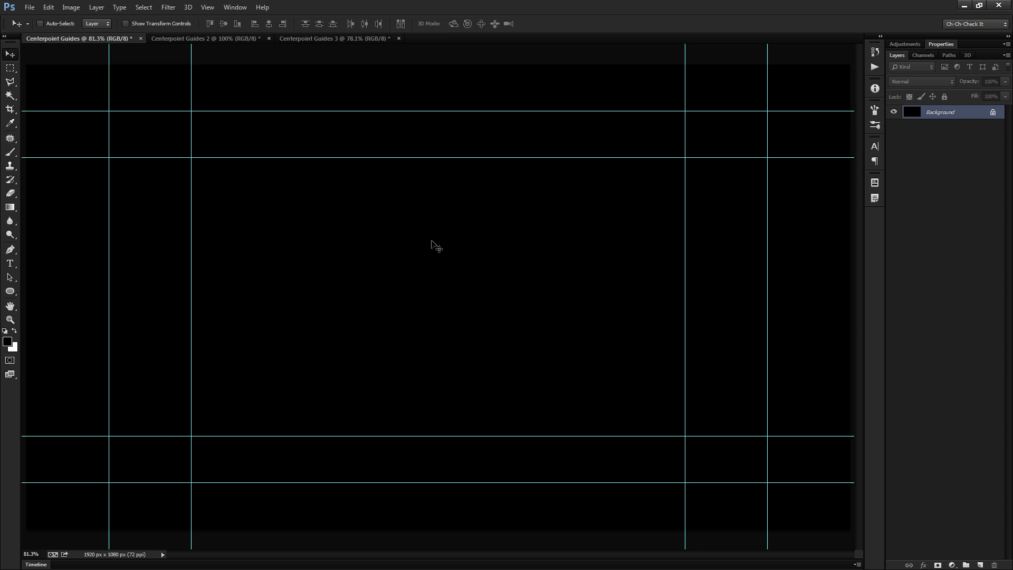